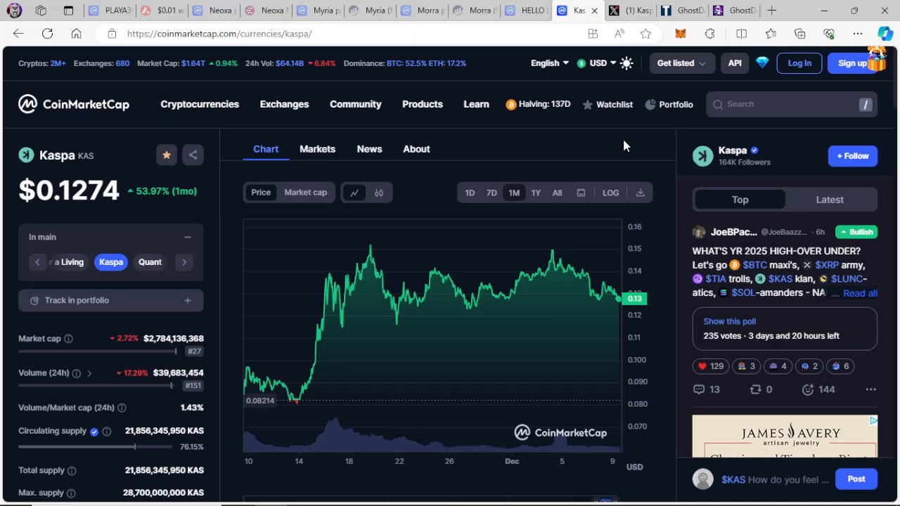
mouse_move(582, 146)
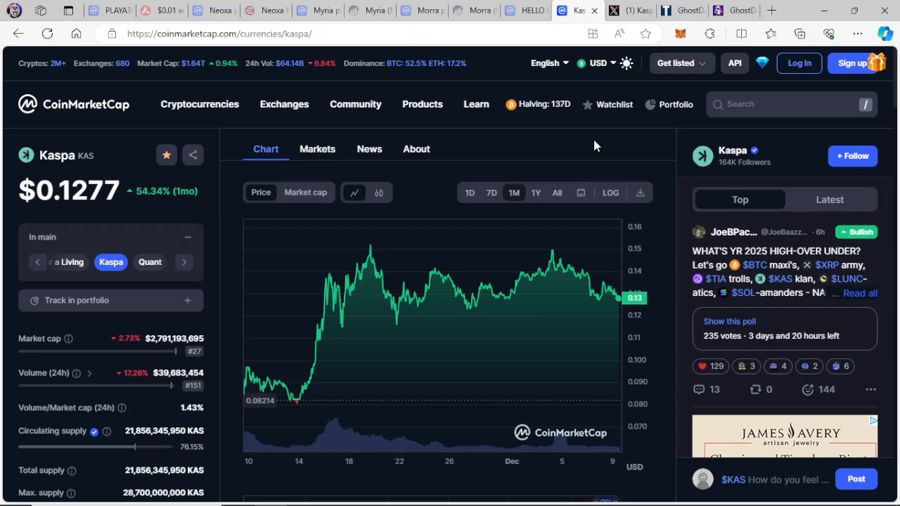
mouse_move(574, 141)
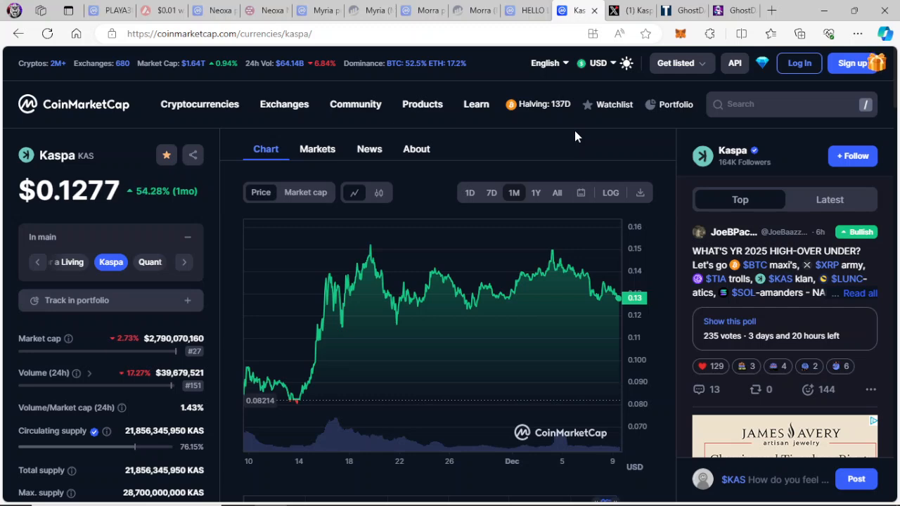
mouse_move(627, 164)
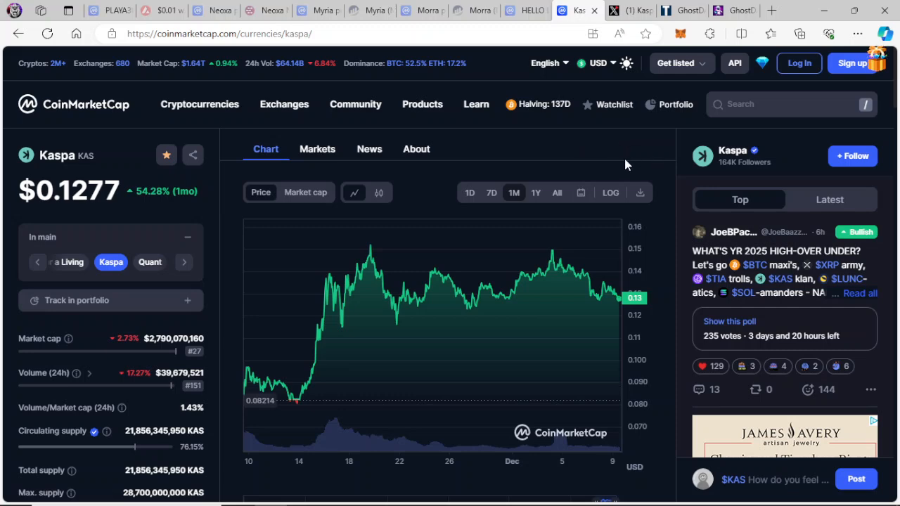
mouse_move(619, 157)
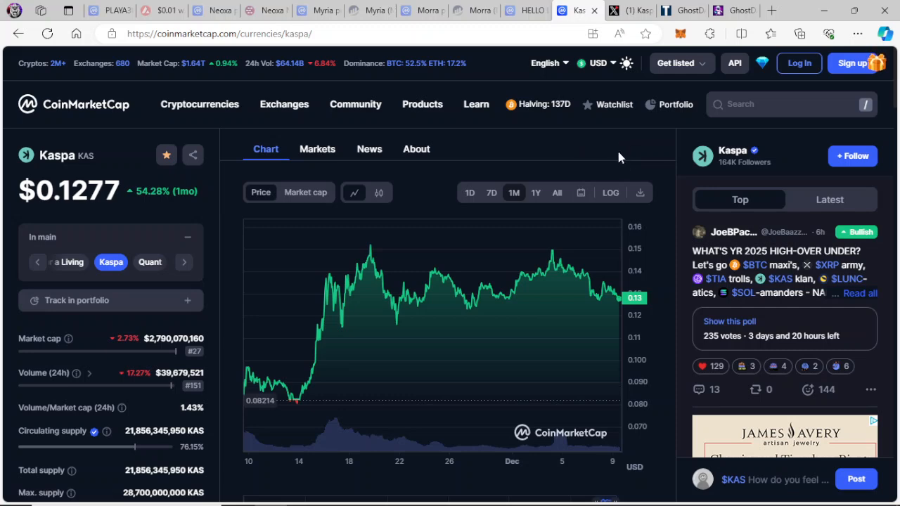
mouse_move(630, 162)
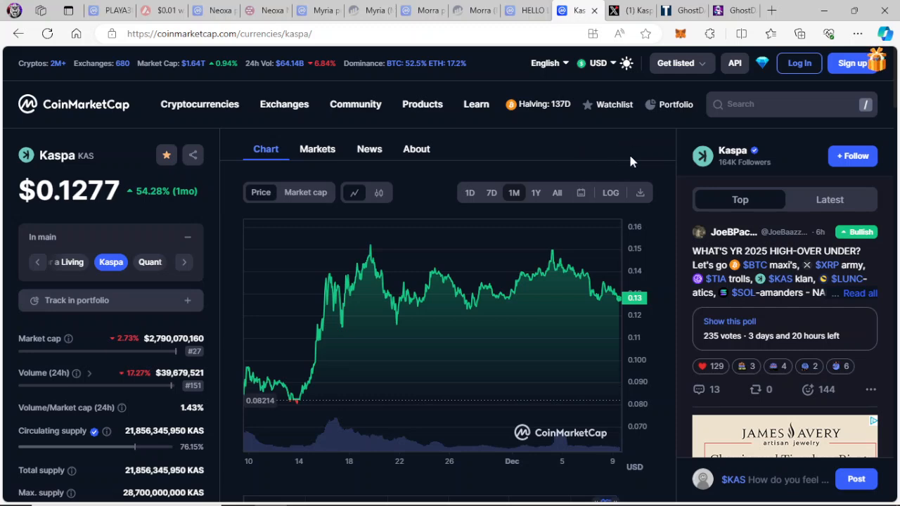
mouse_move(500, 143)
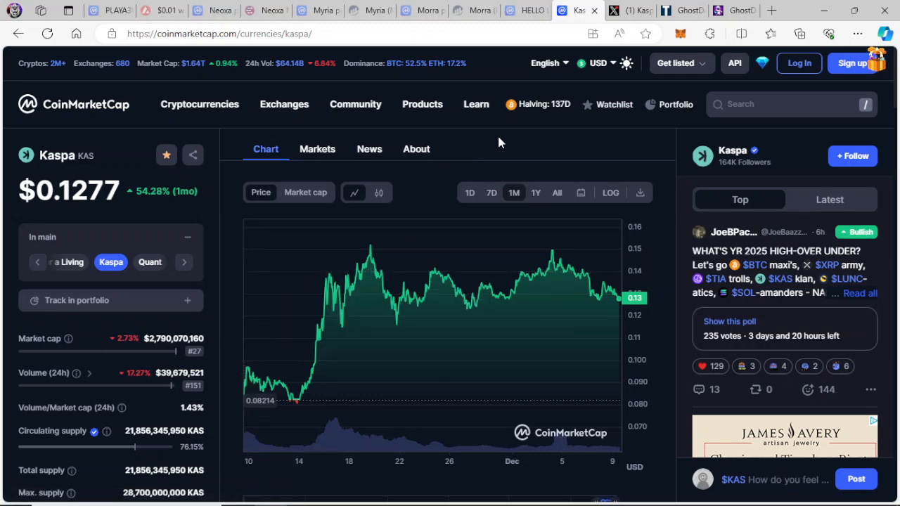
- Switch Kaspa's price chart to the 7D range, showing the 6.61% weekly decline
scroll("down", 3)
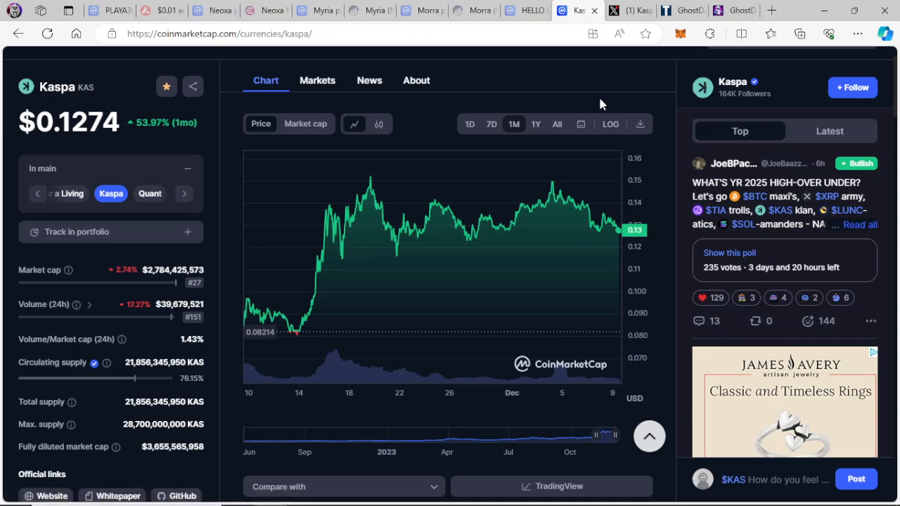
mouse_move(146, 150)
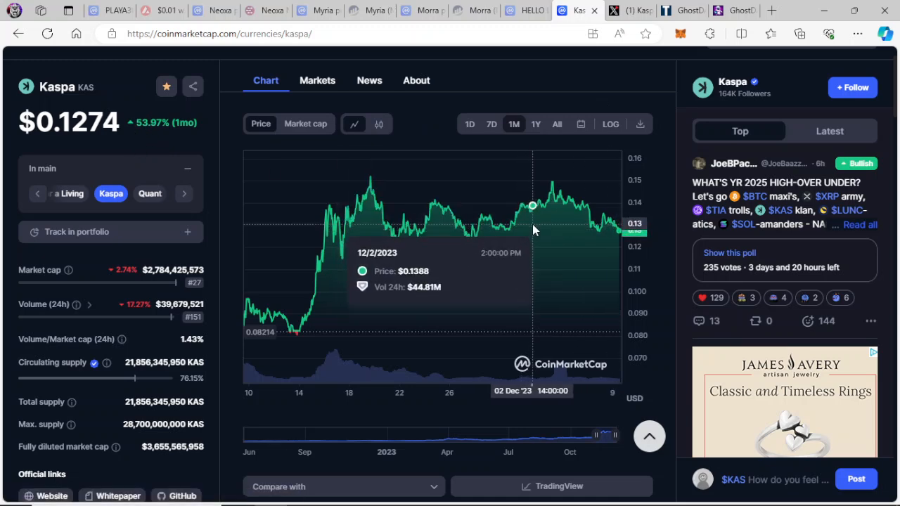
mouse_move(545, 222)
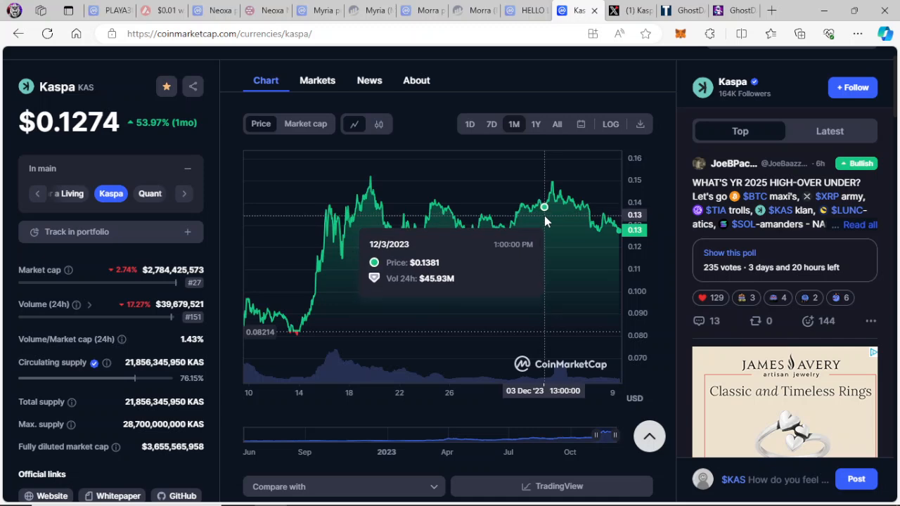
mouse_move(492, 203)
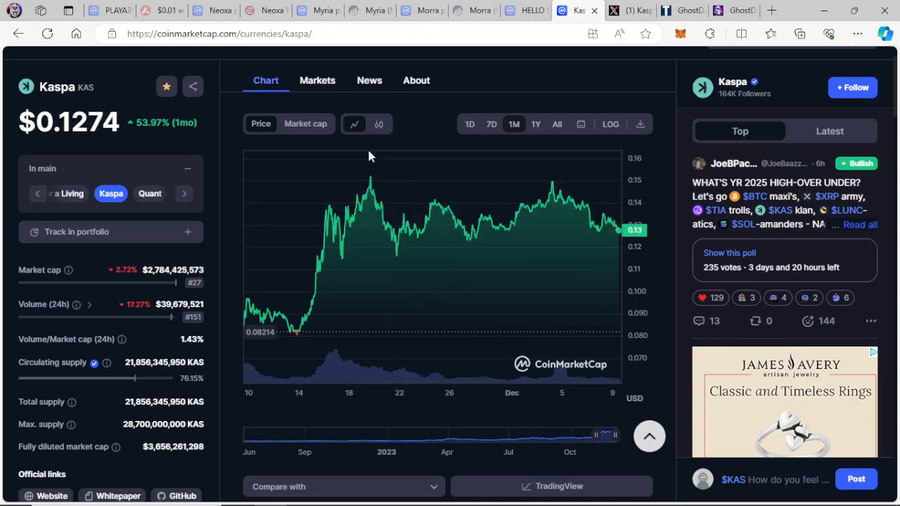
mouse_move(479, 197)
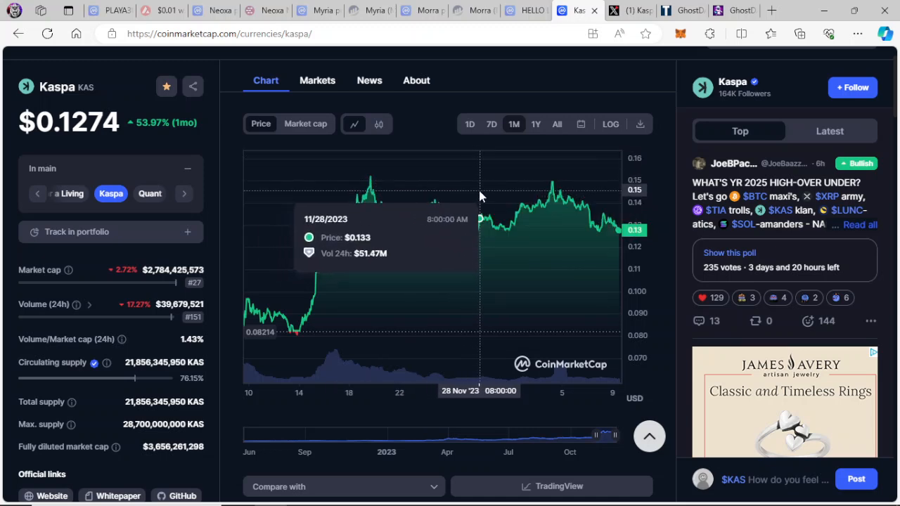
mouse_move(481, 195)
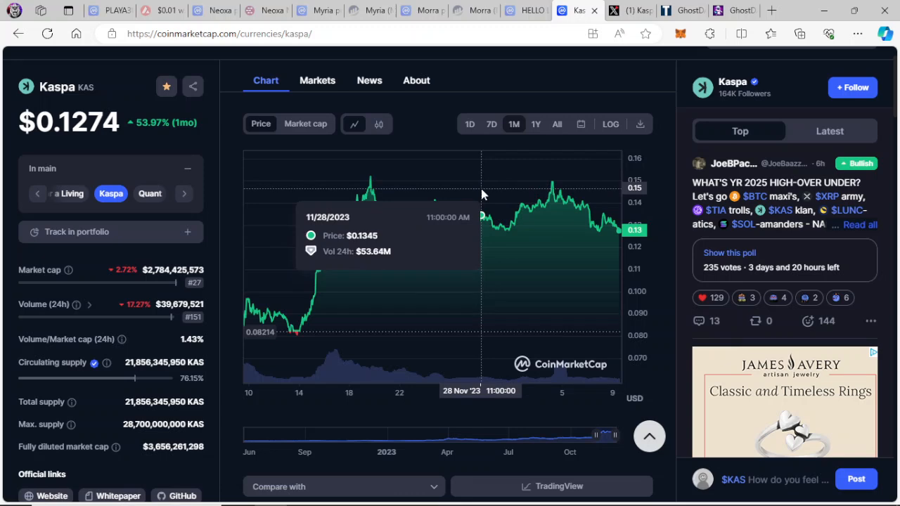
mouse_move(486, 195)
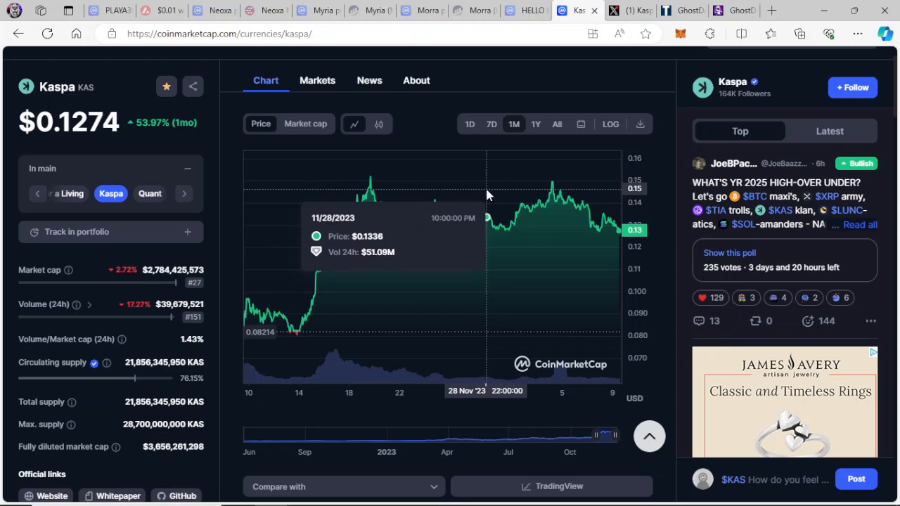
mouse_move(487, 195)
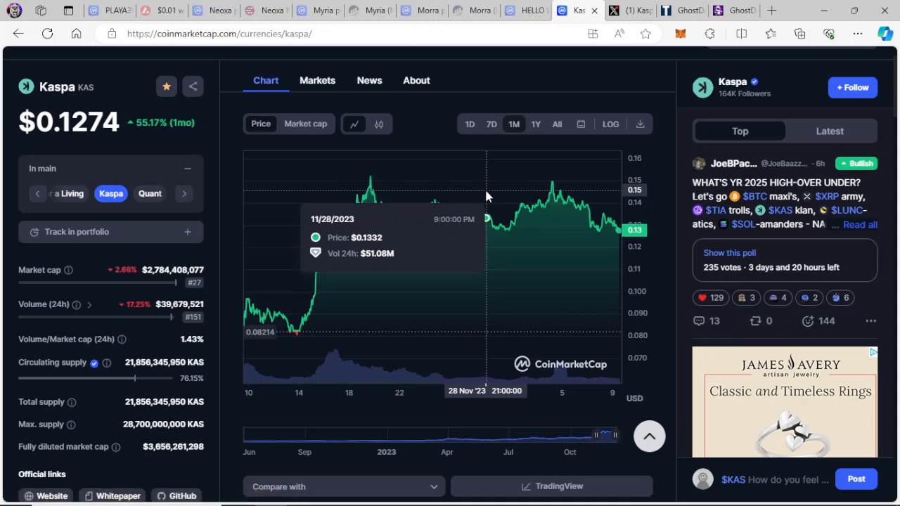
mouse_move(503, 195)
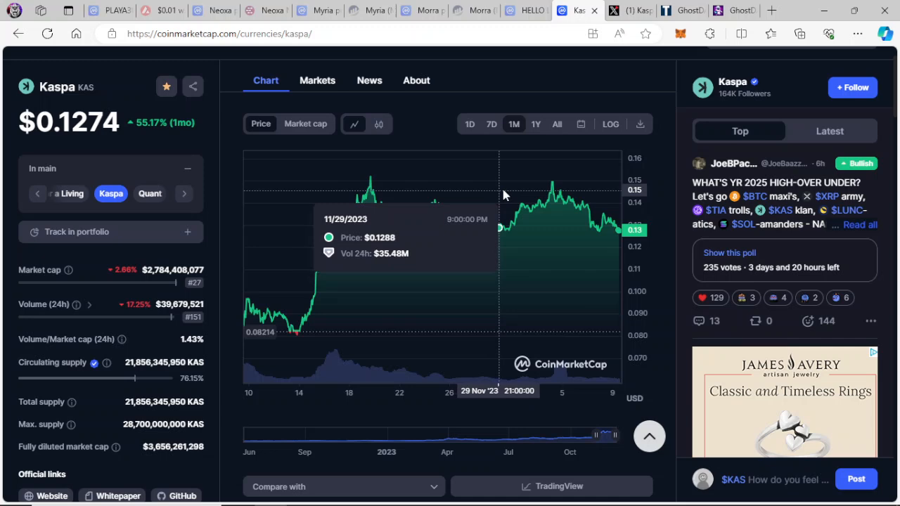
mouse_move(503, 195)
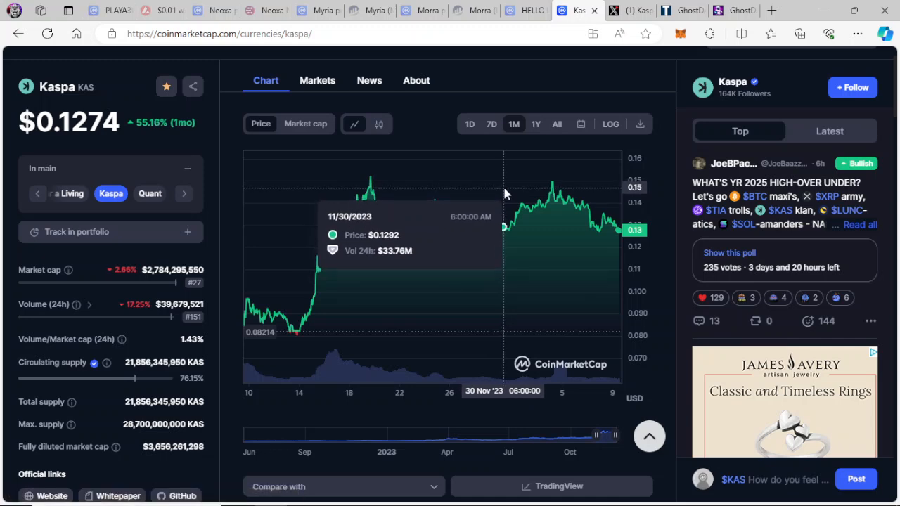
mouse_move(598, 211)
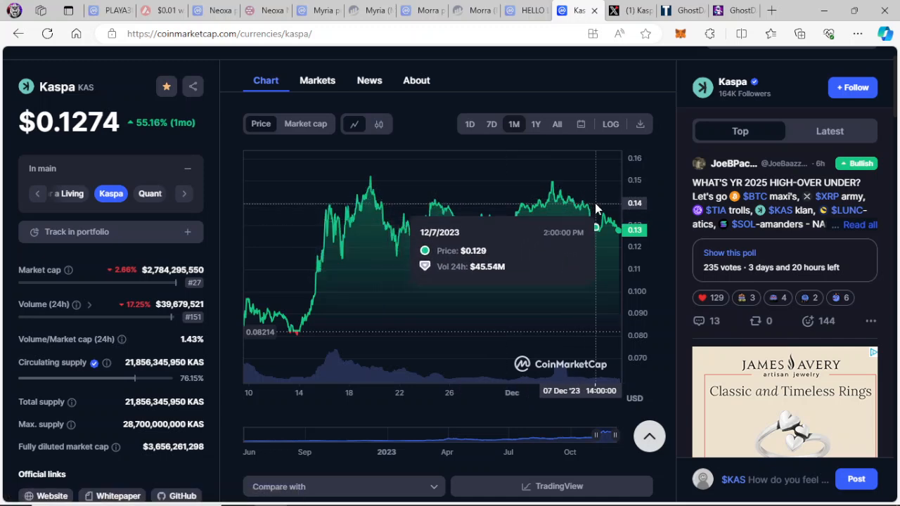
mouse_move(409, 301)
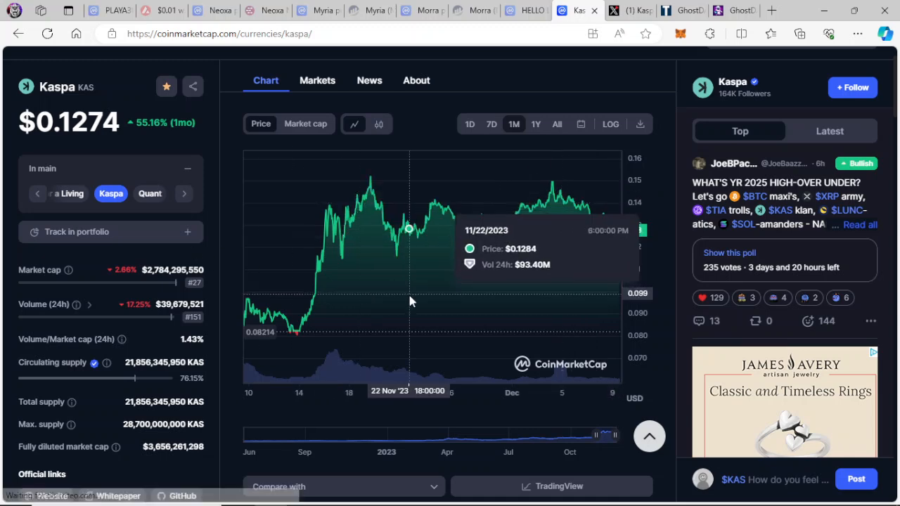
mouse_move(474, 260)
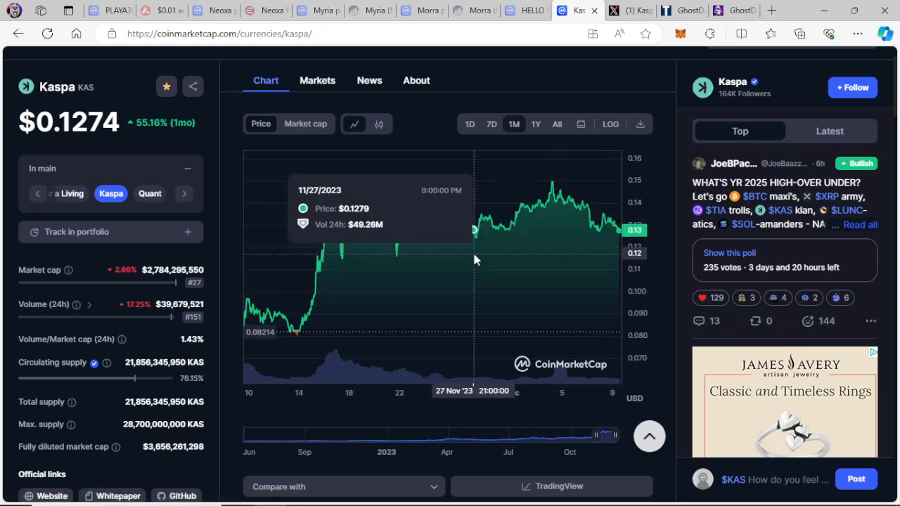
mouse_move(609, 244)
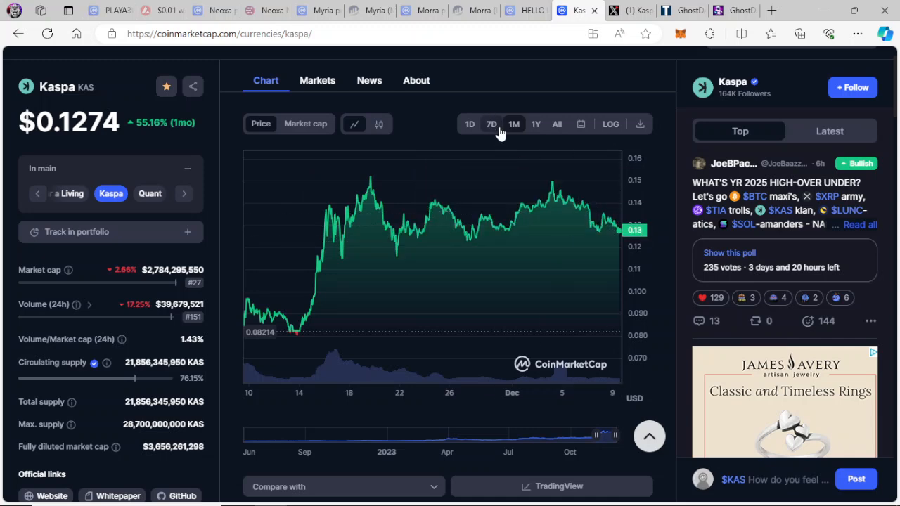
left_click(492, 123)
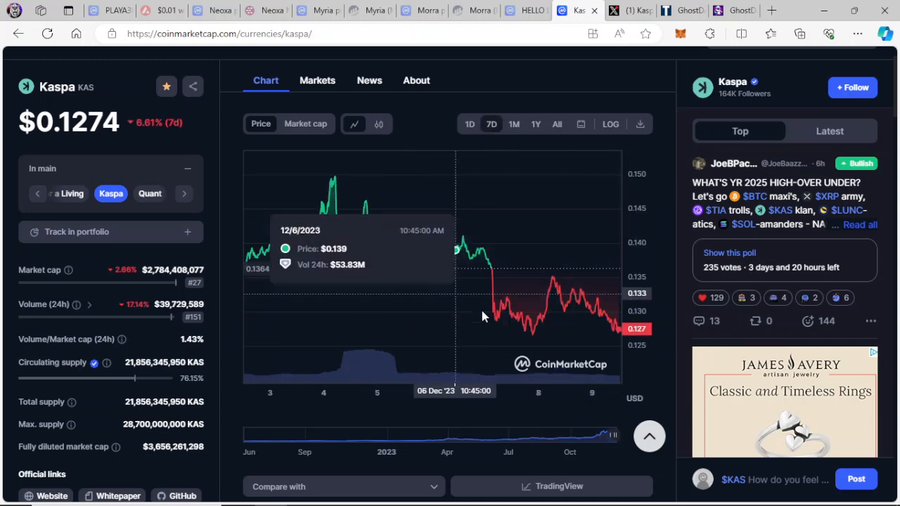
mouse_move(545, 81)
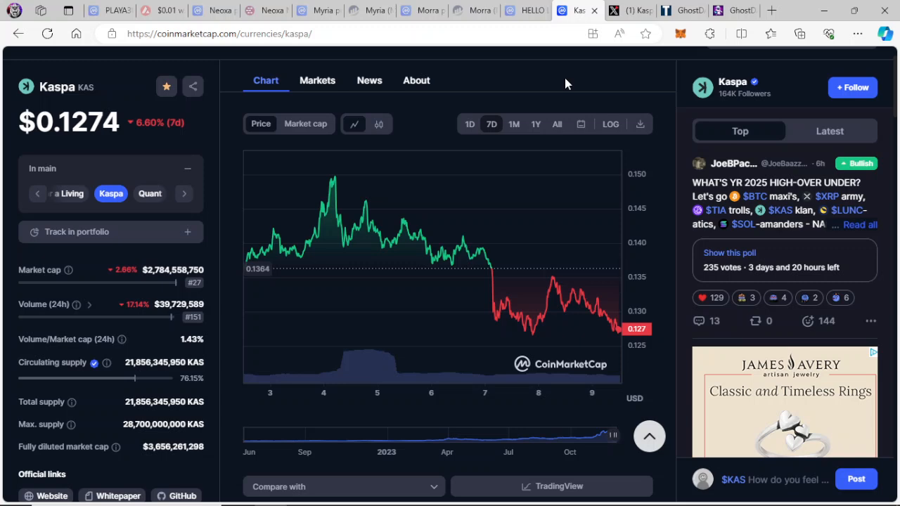
mouse_move(571, 77)
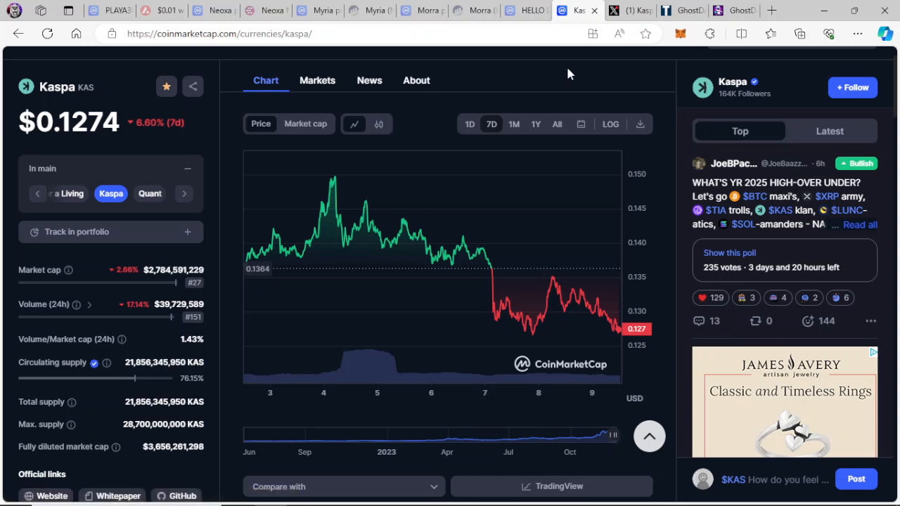
mouse_move(573, 69)
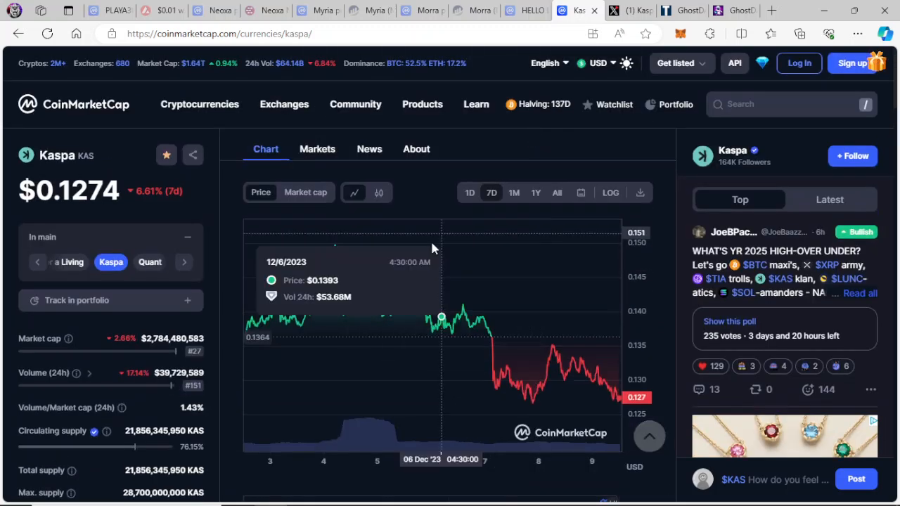
mouse_move(548, 148)
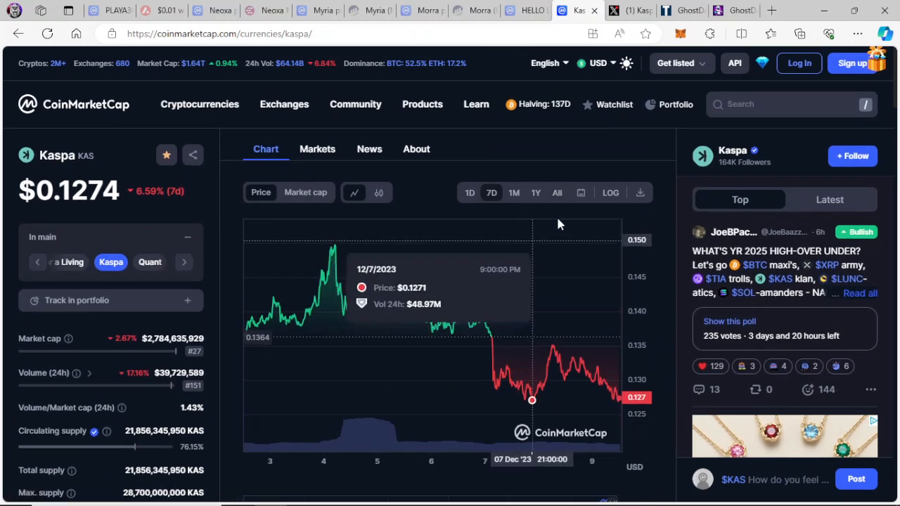
mouse_move(591, 151)
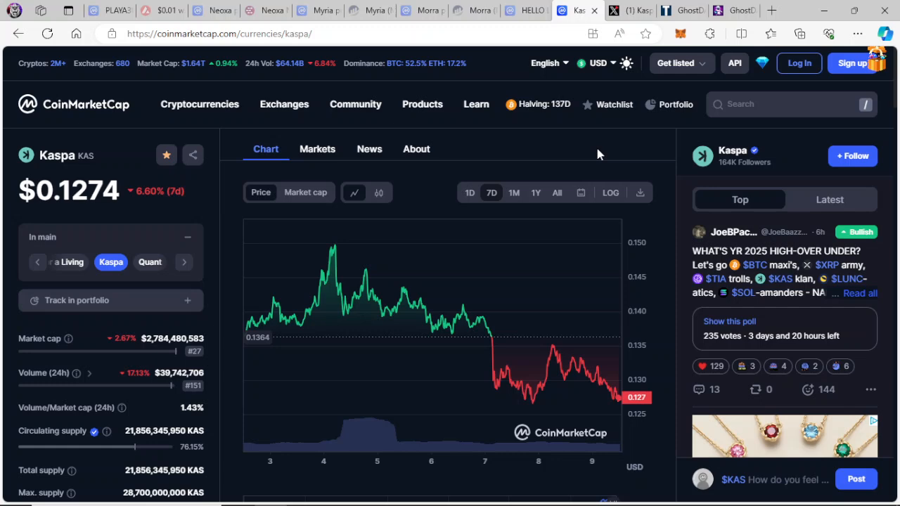
mouse_move(593, 149)
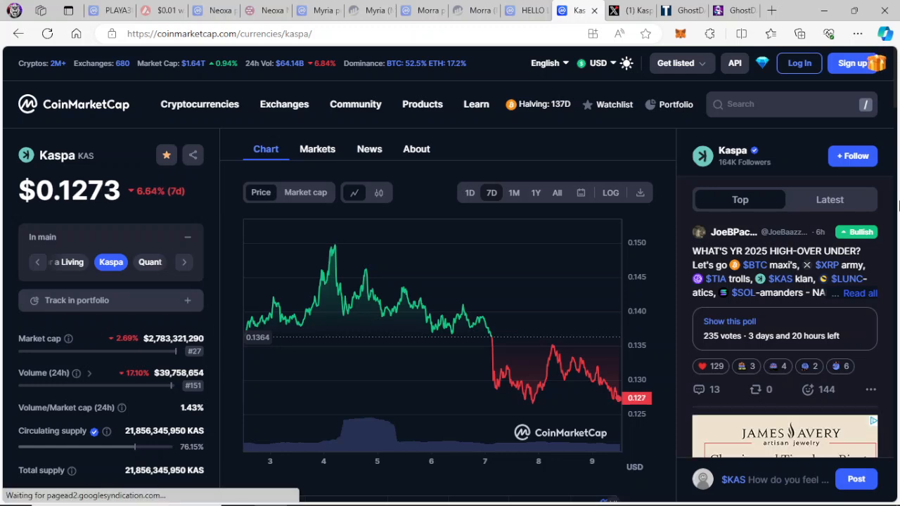
scroll("down", 3)
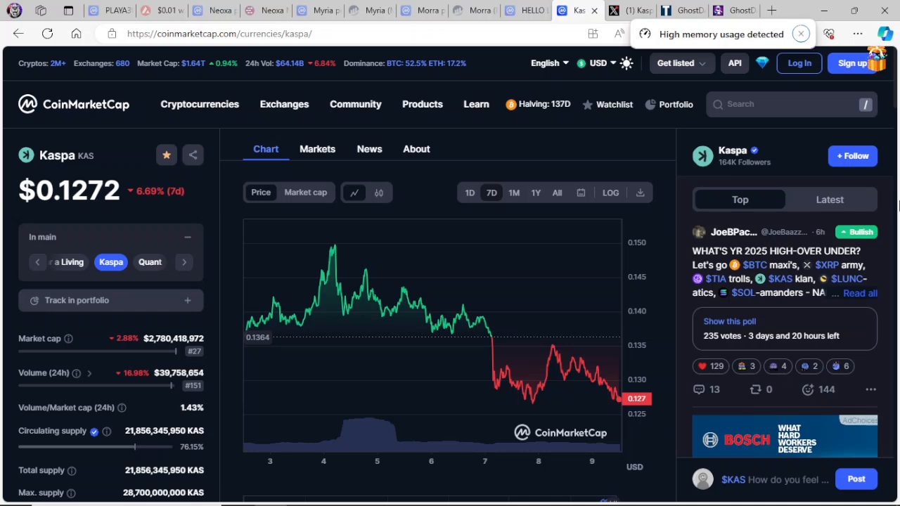
left_click(800, 34)
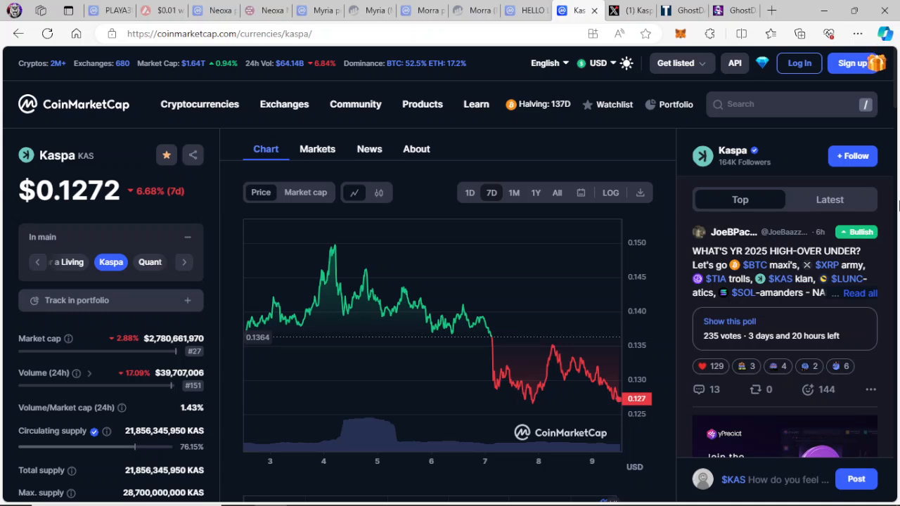
mouse_move(884, 195)
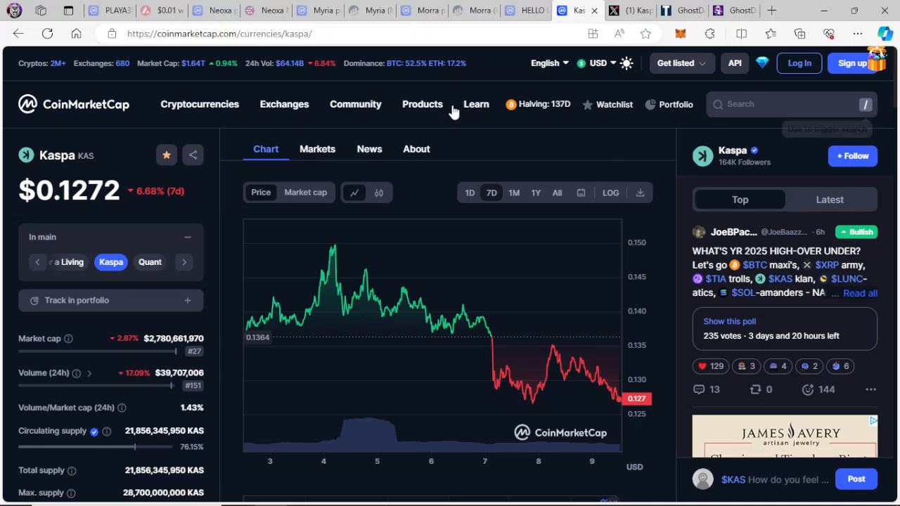
scroll("down", 3)
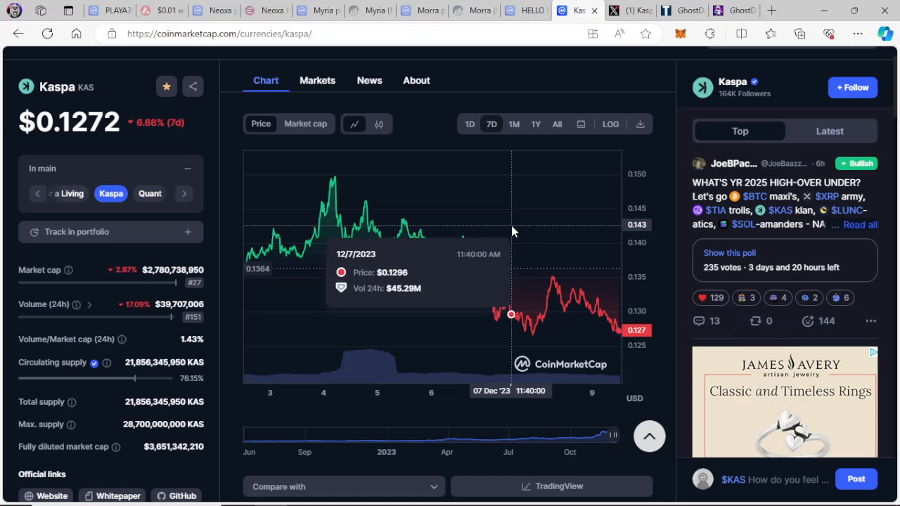
mouse_move(555, 86)
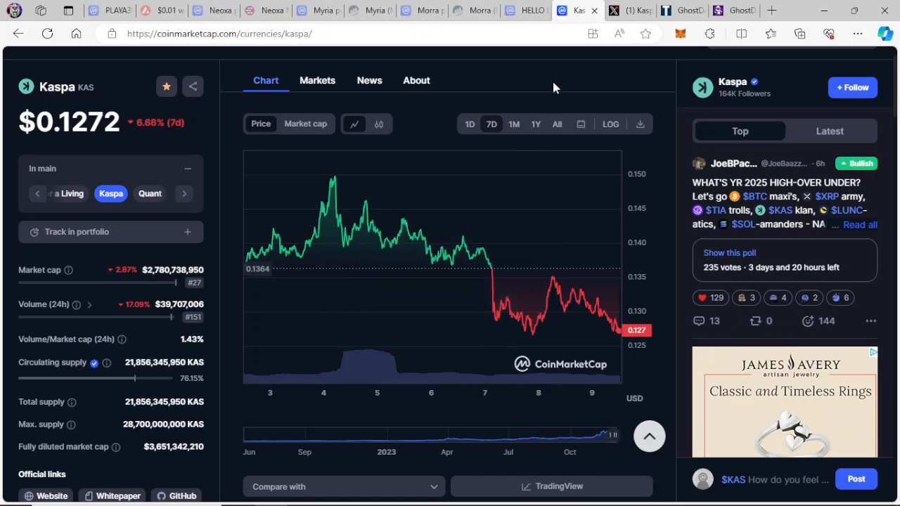
mouse_move(558, 84)
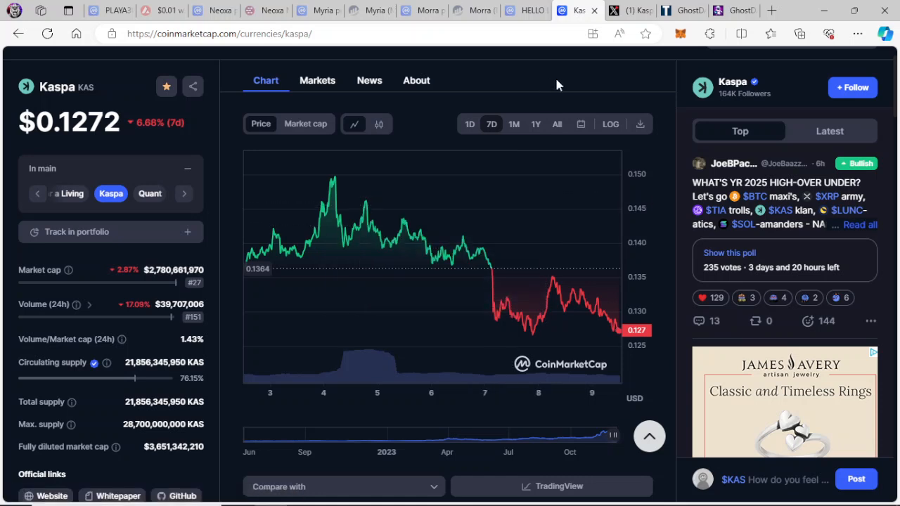
mouse_move(613, 50)
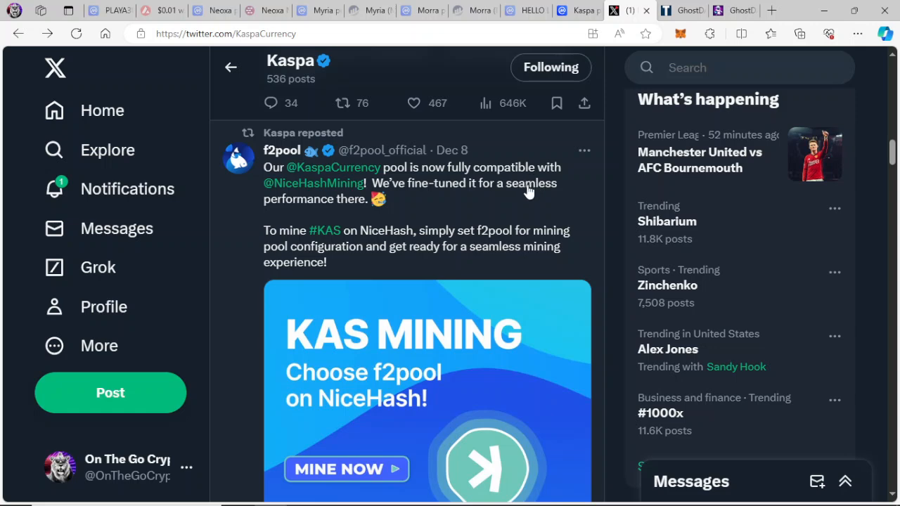
mouse_move(490, 213)
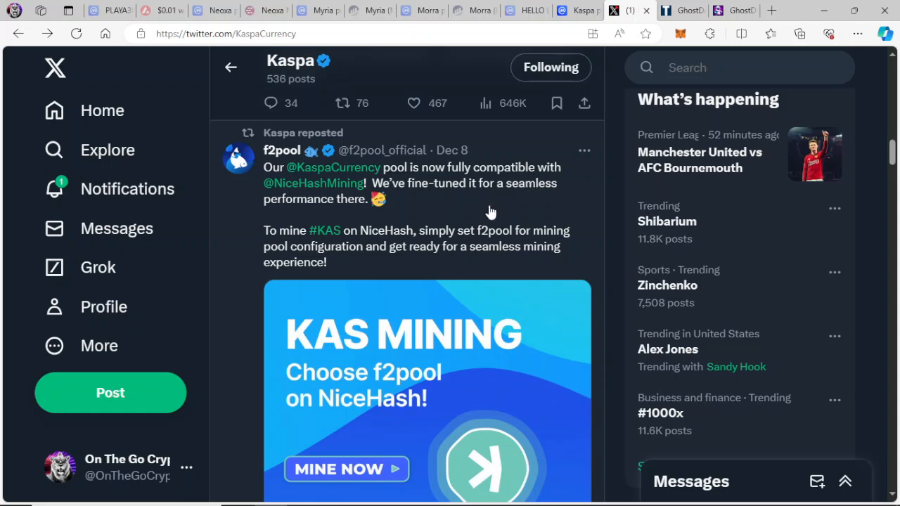
mouse_move(495, 206)
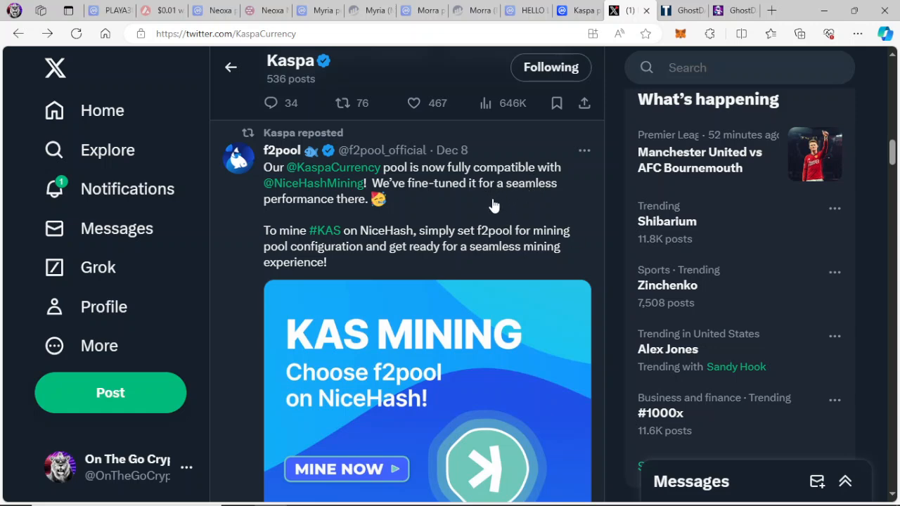
mouse_move(483, 221)
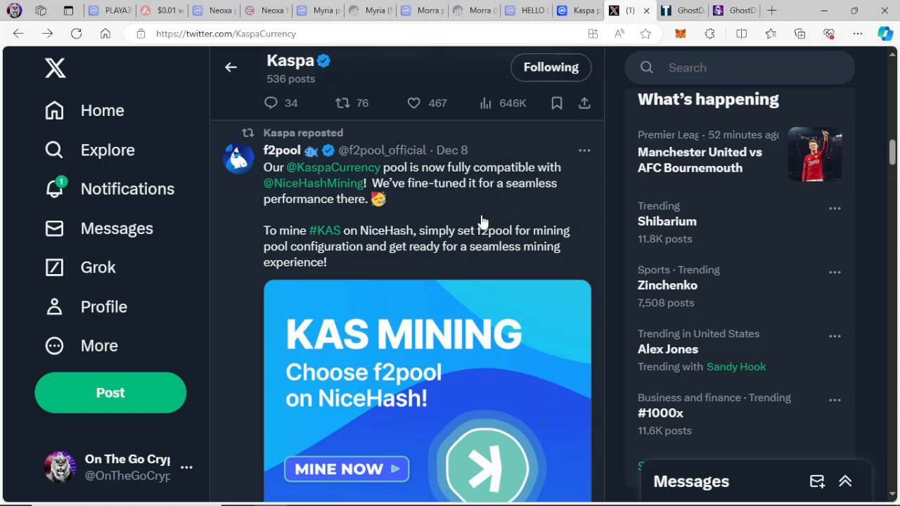
mouse_move(453, 214)
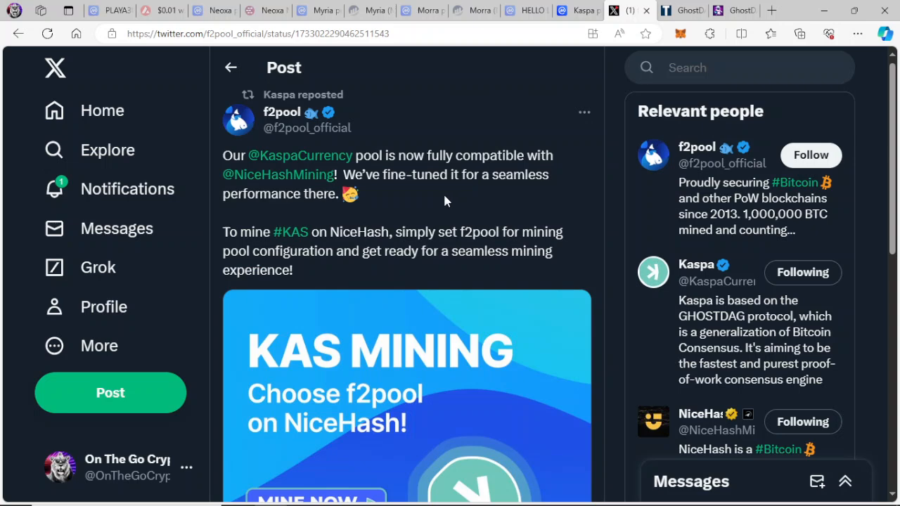
scroll("down", 3)
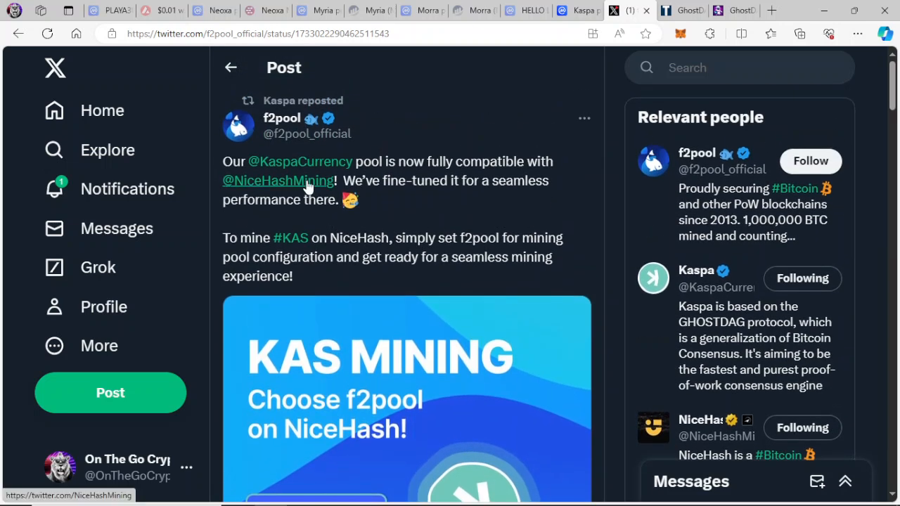
left_click(277, 180)
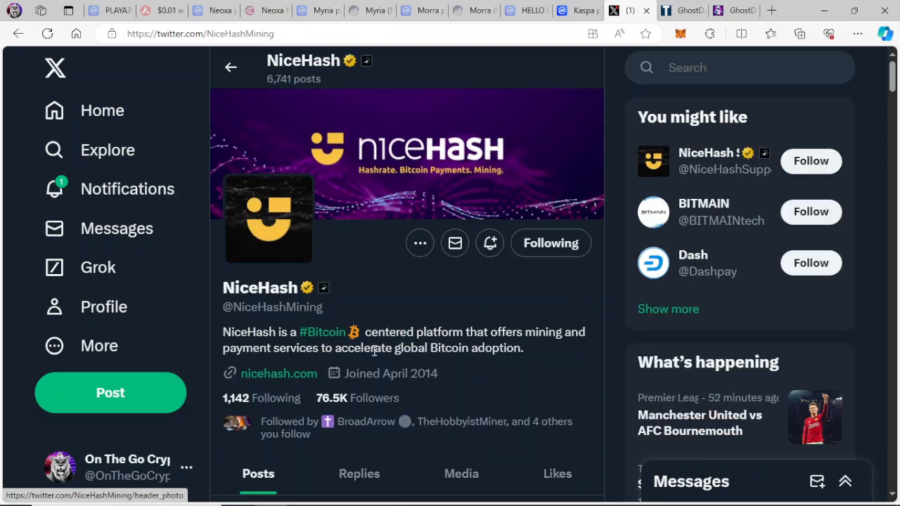
scroll("down", 3)
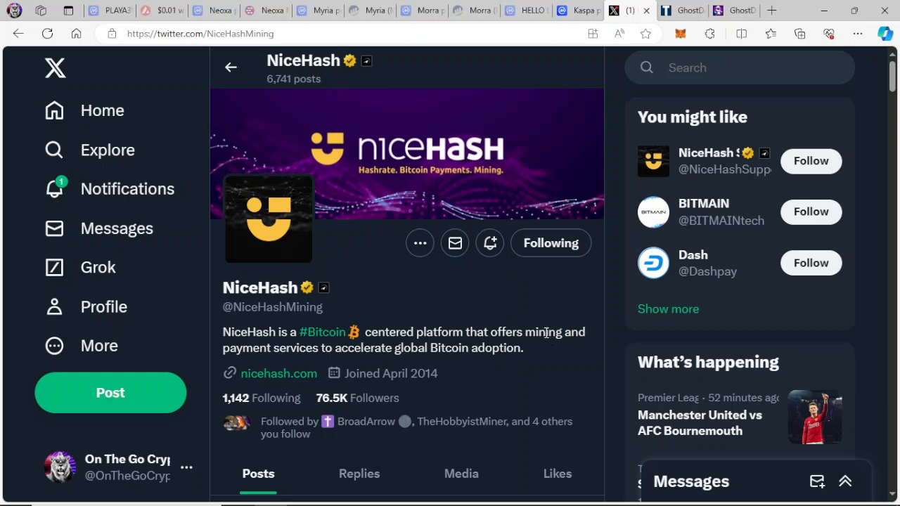
mouse_move(470, 284)
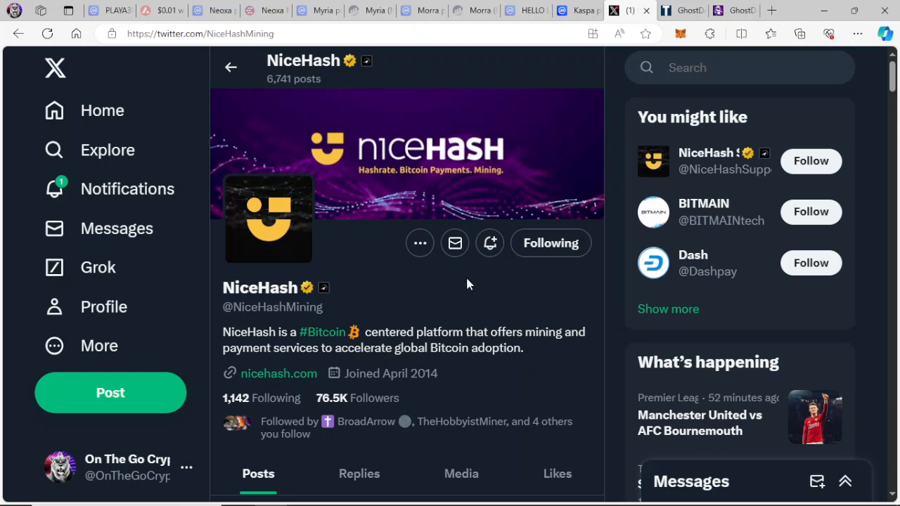
mouse_move(502, 286)
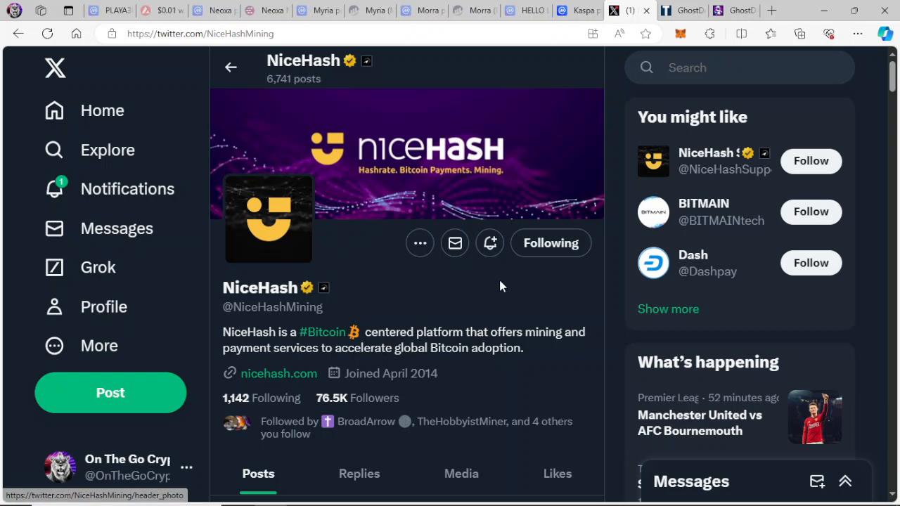
mouse_move(464, 329)
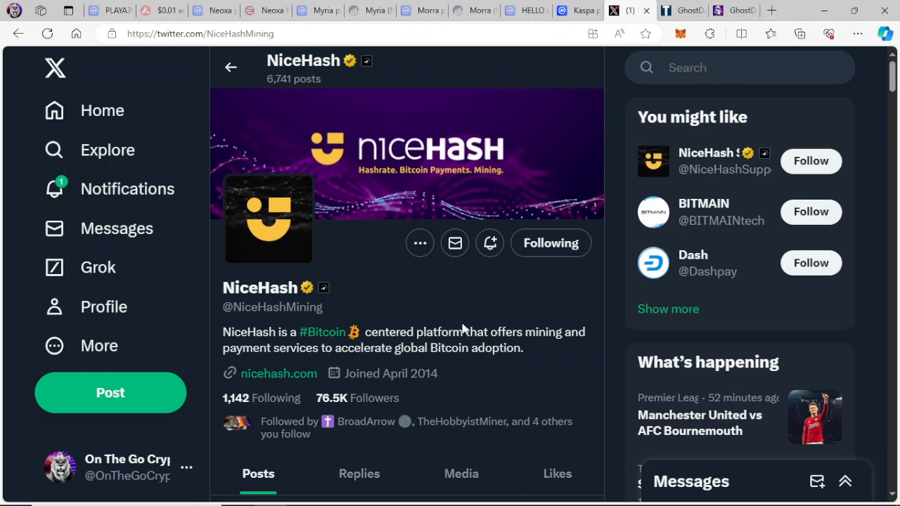
mouse_move(469, 317)
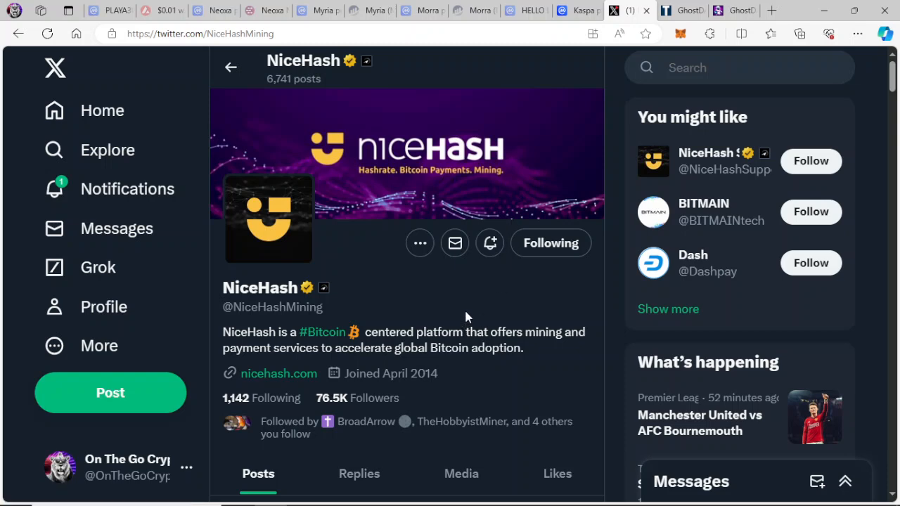
- Bring up TechBullion's article on GhostDAG.org's $880,000 Kaspa miner purchase
left_click(682, 10)
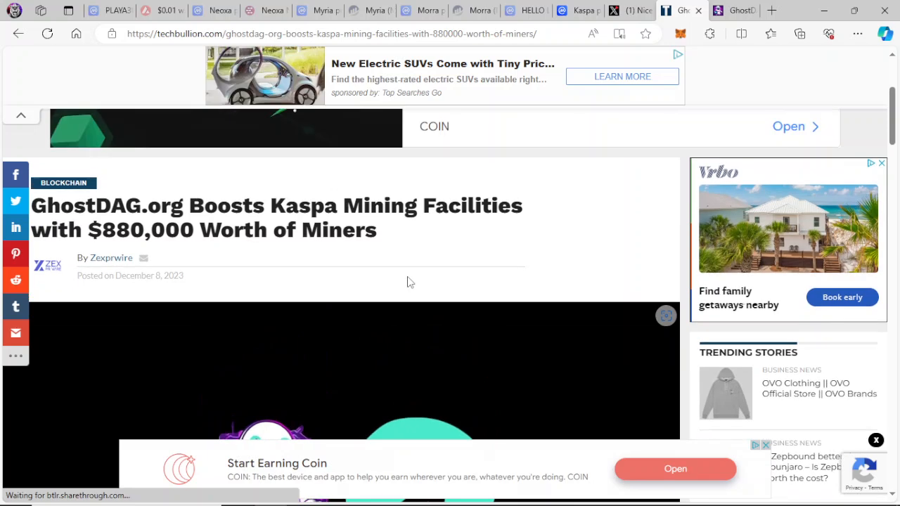
mouse_move(435, 310)
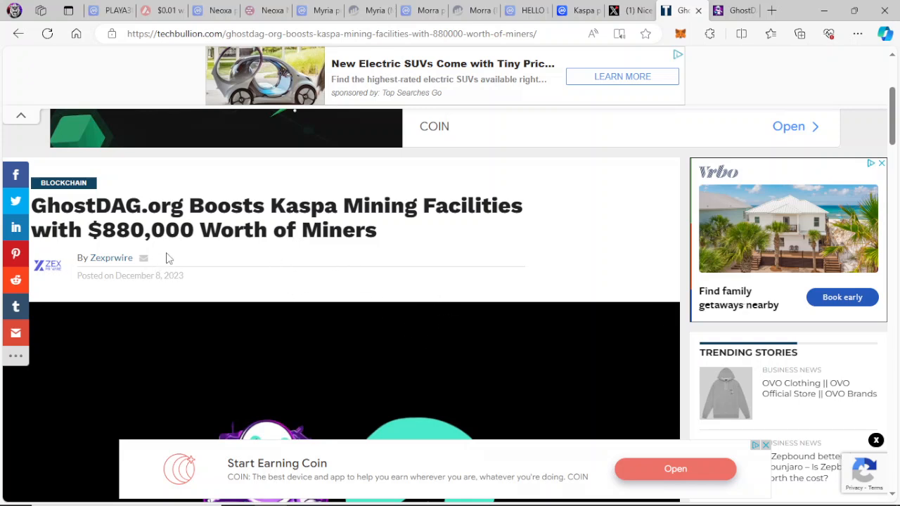
mouse_move(220, 242)
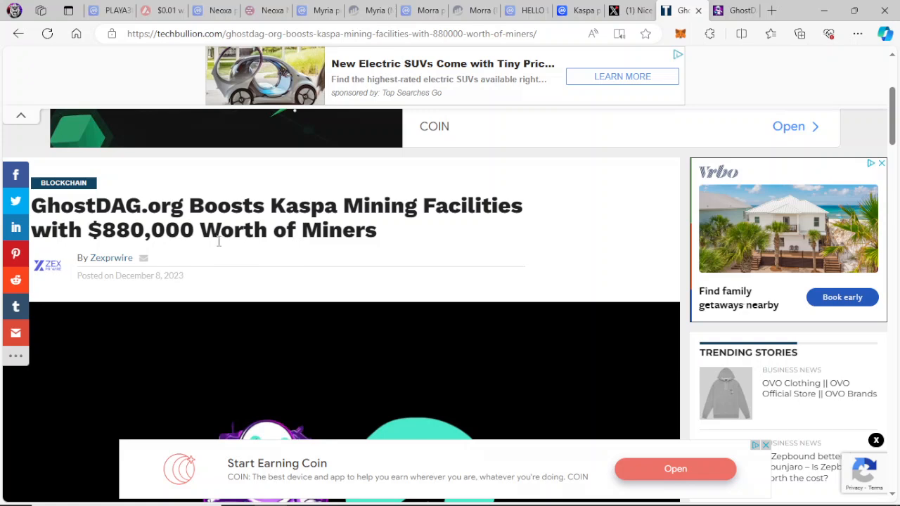
mouse_move(176, 236)
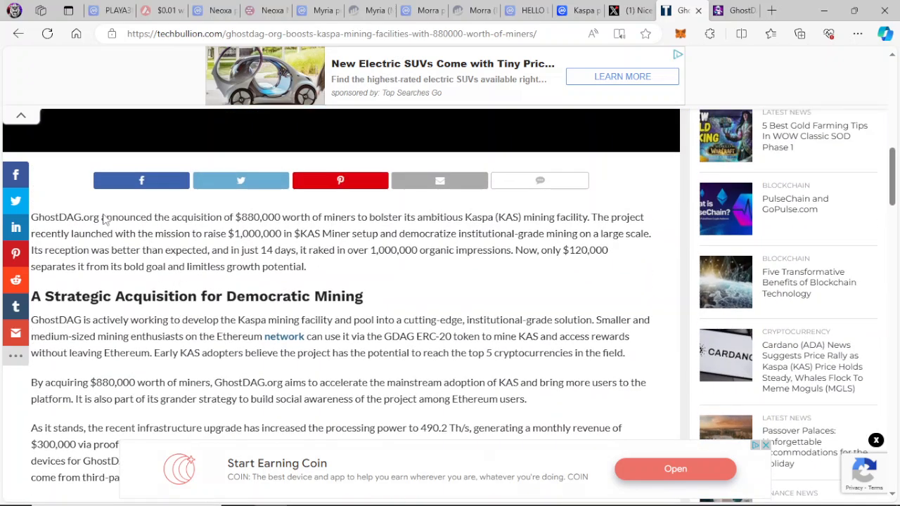
mouse_move(315, 312)
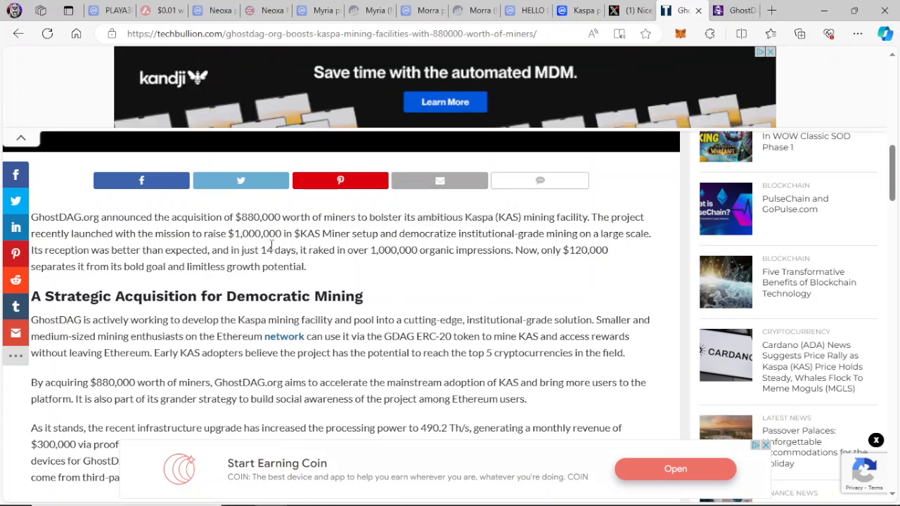
mouse_move(408, 247)
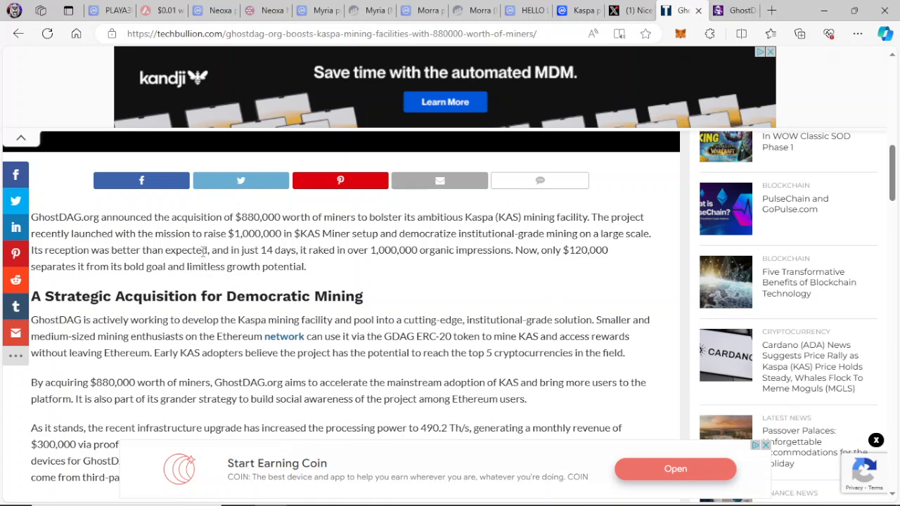
mouse_move(392, 297)
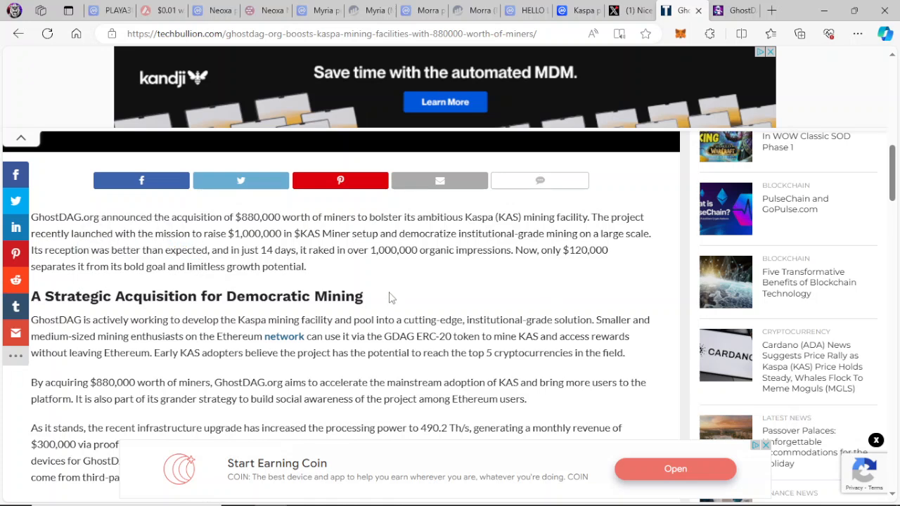
mouse_move(378, 287)
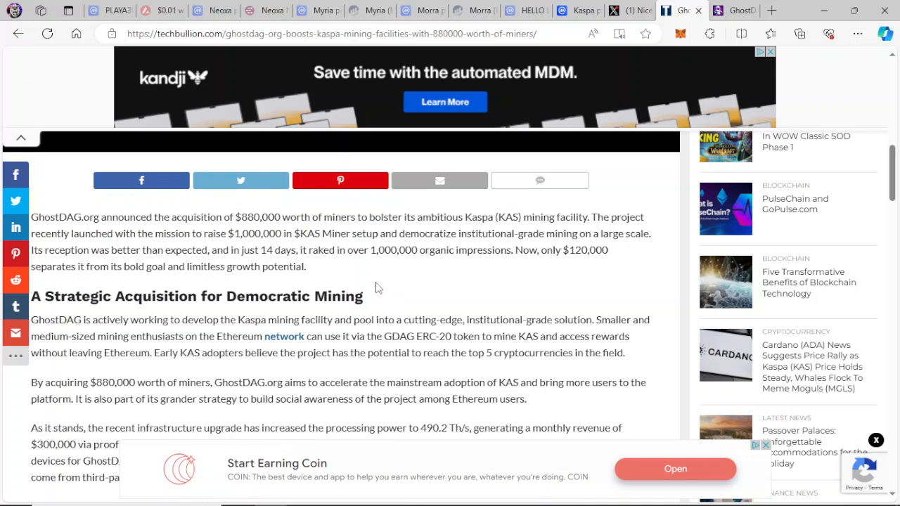
mouse_move(334, 269)
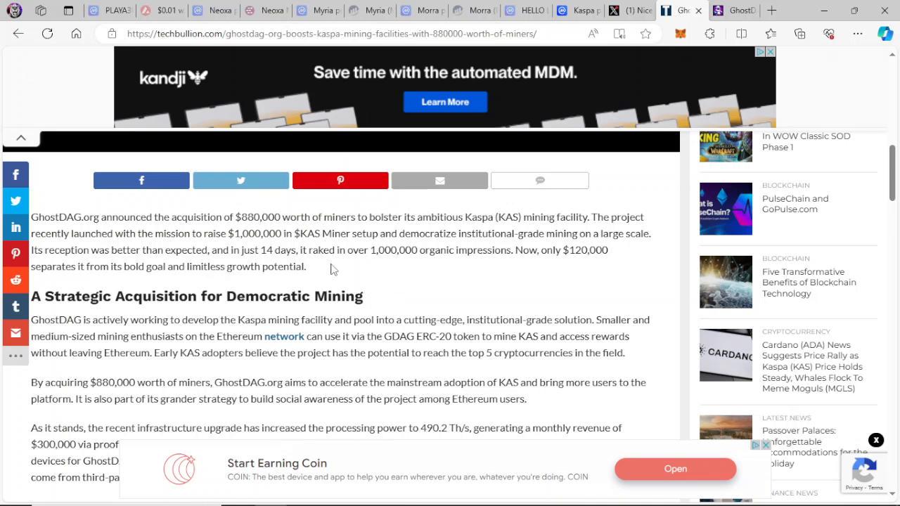
mouse_move(253, 265)
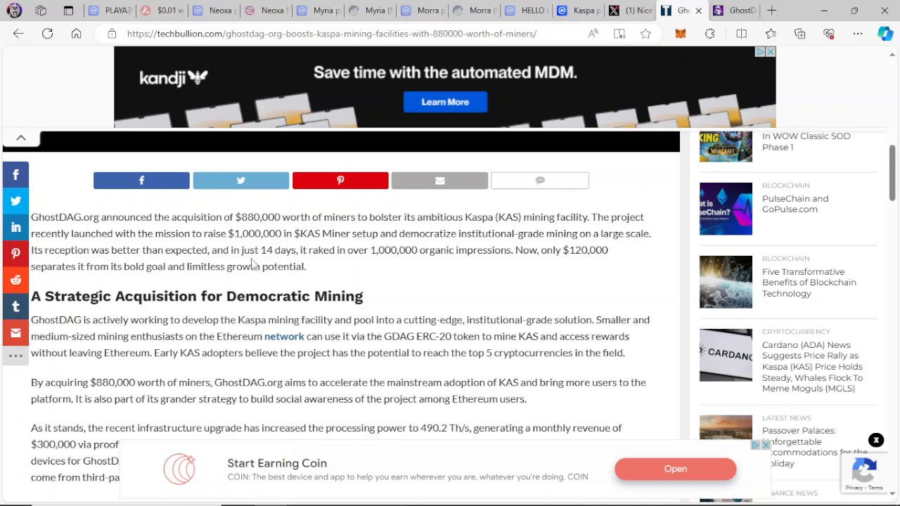
mouse_move(214, 245)
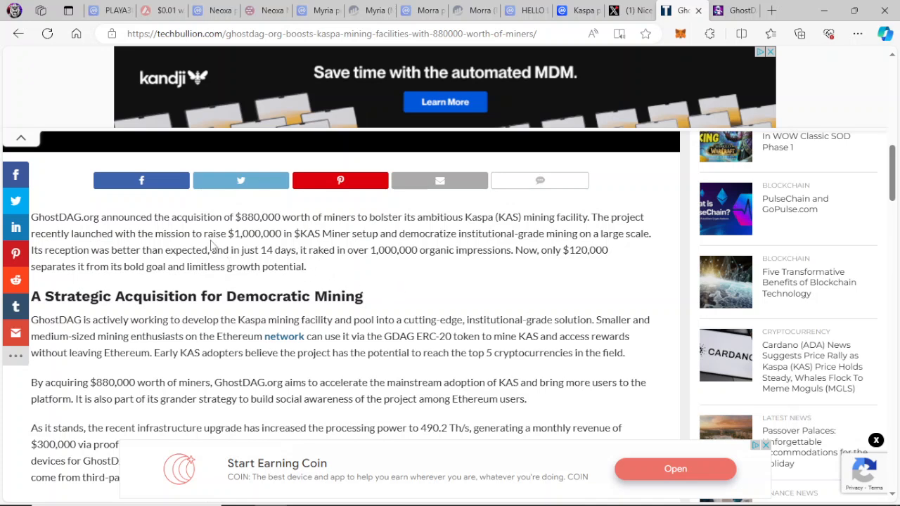
mouse_move(367, 276)
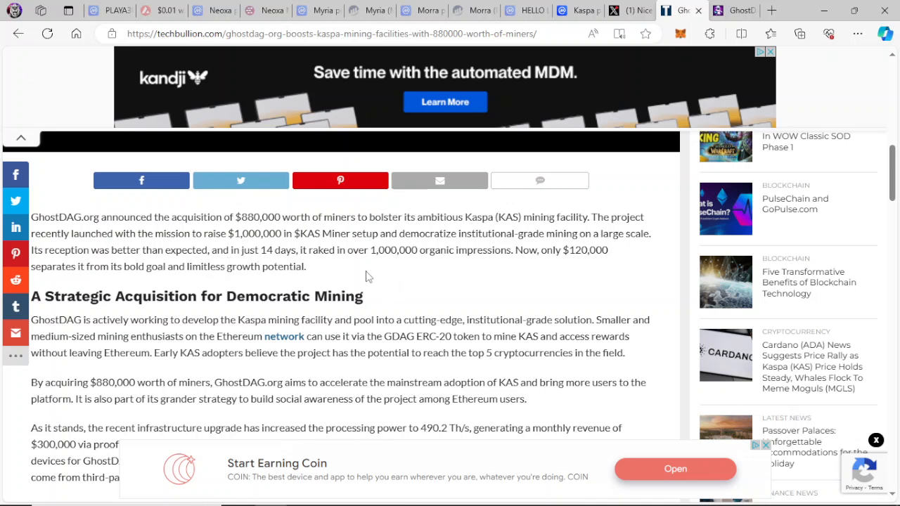
mouse_move(502, 281)
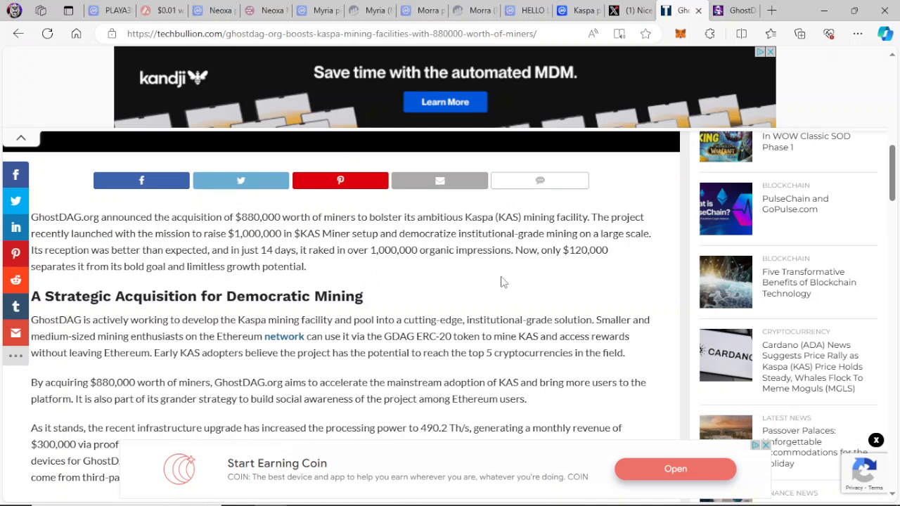
mouse_move(586, 269)
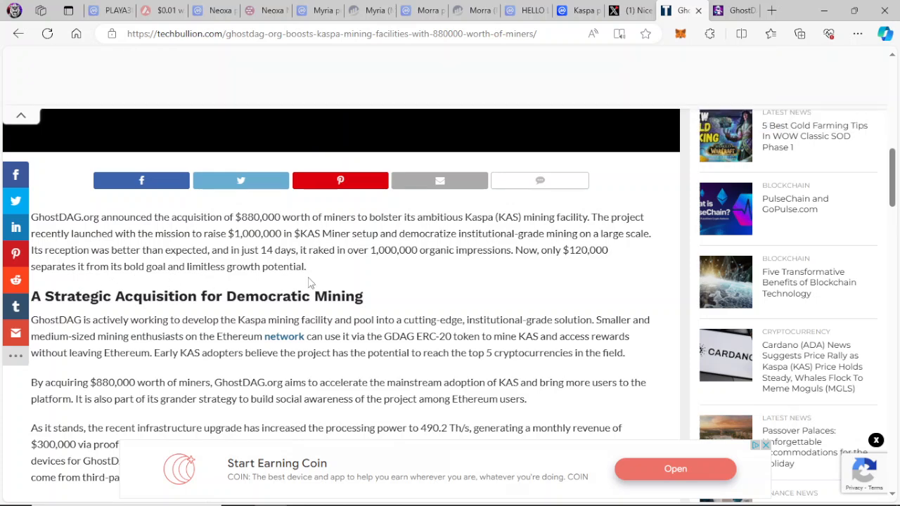
scroll("down", 3)
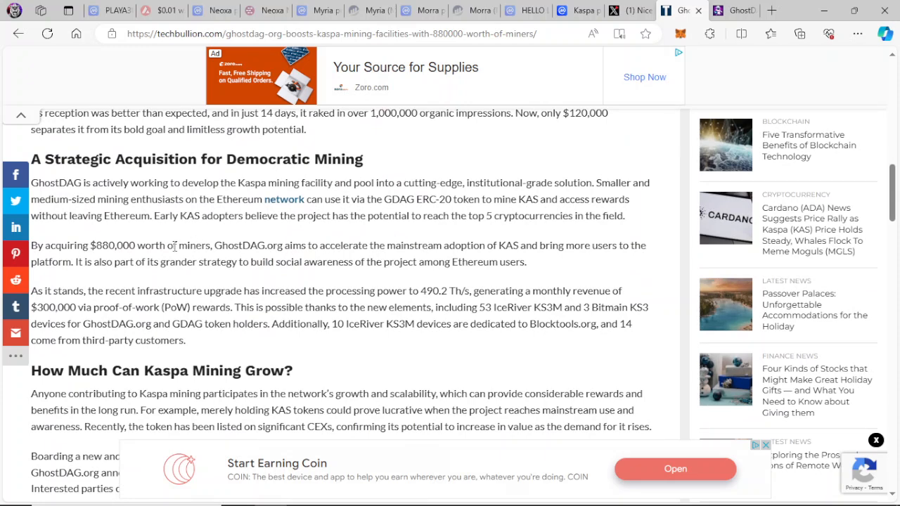
mouse_move(488, 362)
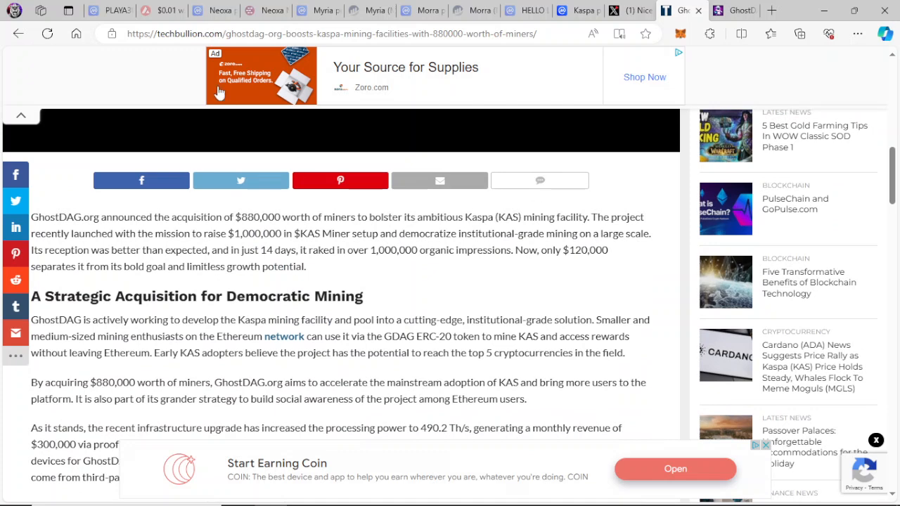
mouse_move(478, 81)
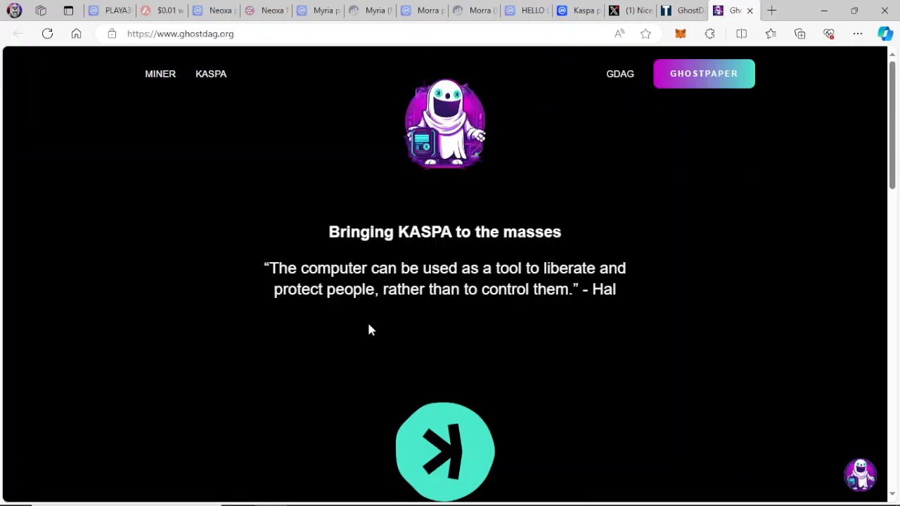
mouse_move(315, 215)
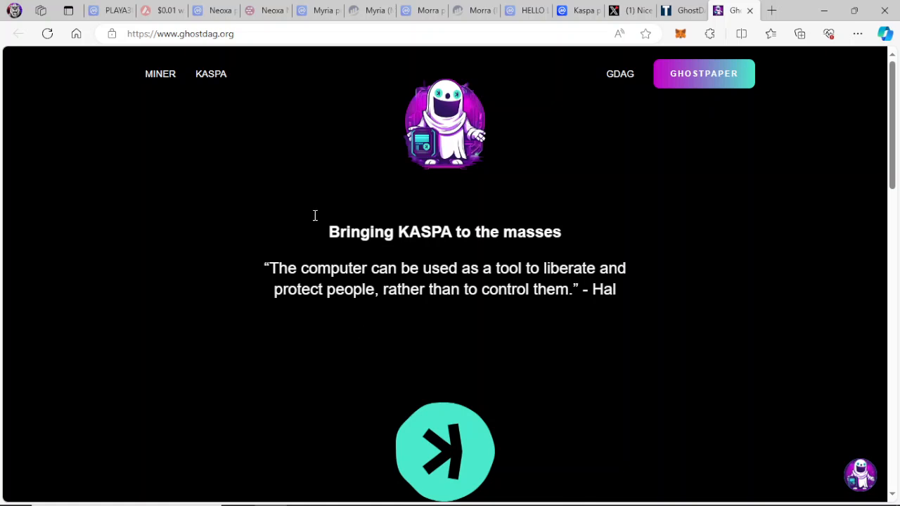
mouse_move(266, 159)
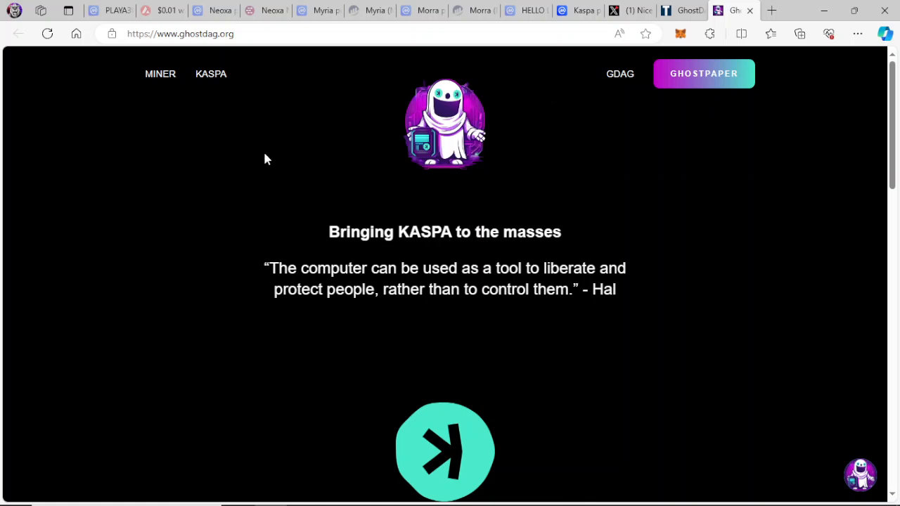
mouse_move(214, 253)
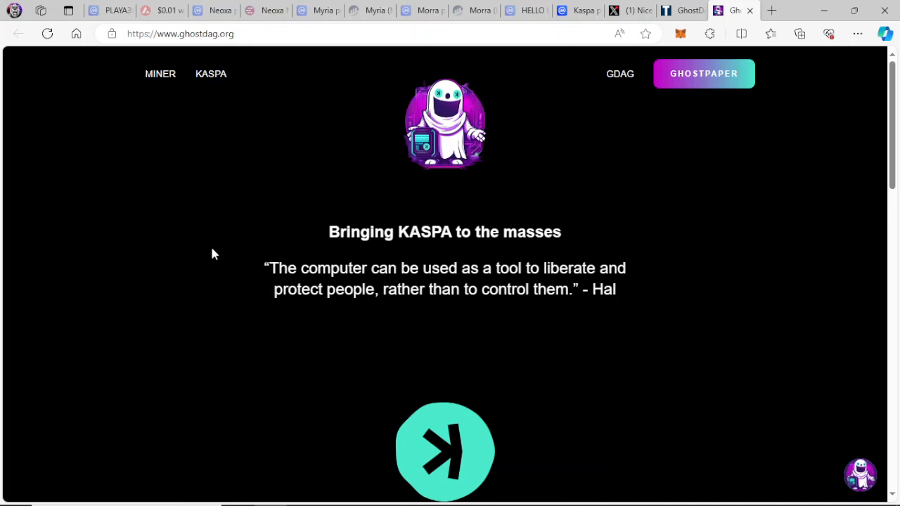
- Scroll ghostdag.org through the Why GDAG and What is KASPA sections
scroll("down", 3)
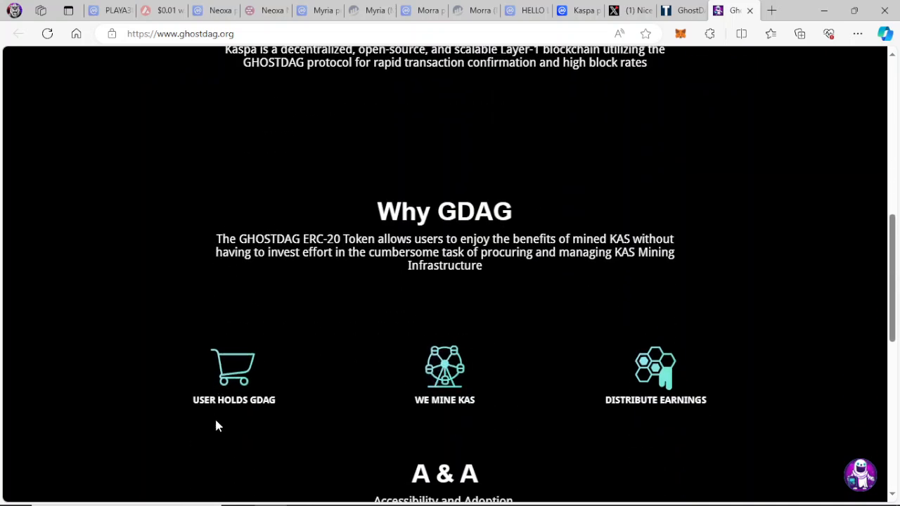
scroll("down", 3)
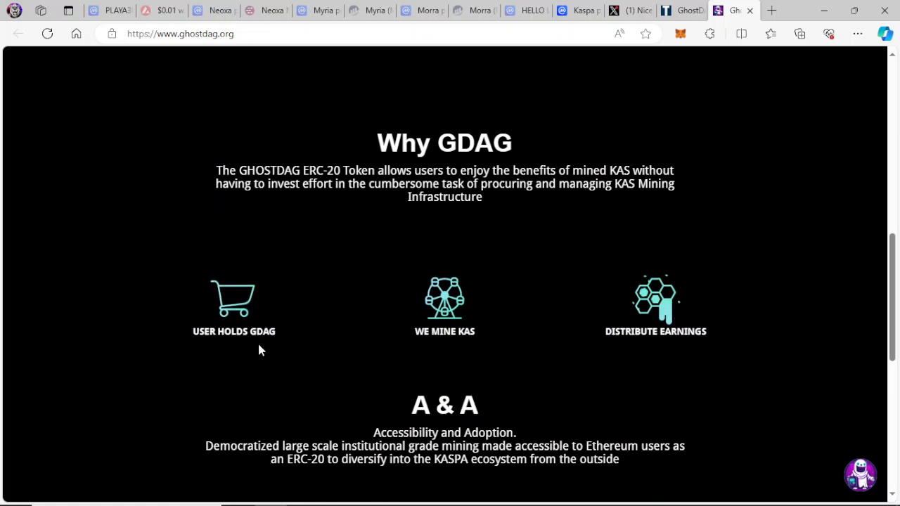
mouse_move(485, 329)
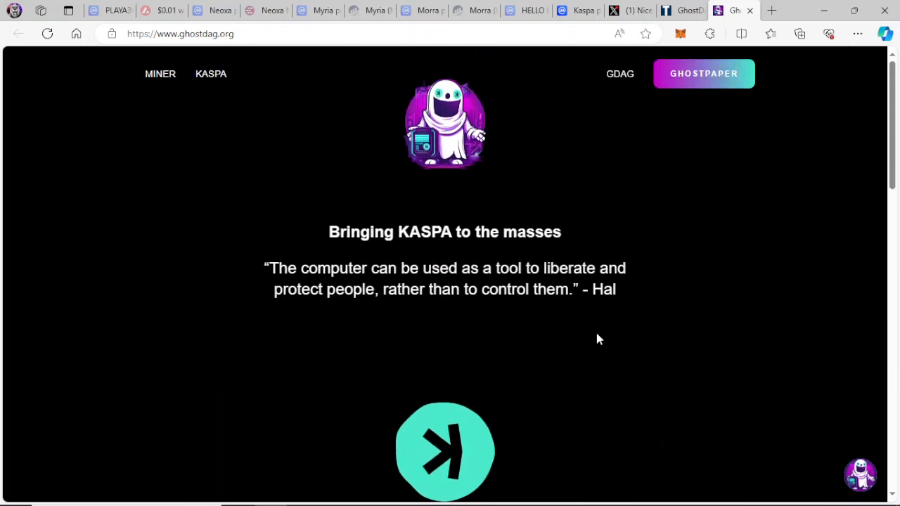
mouse_move(587, 208)
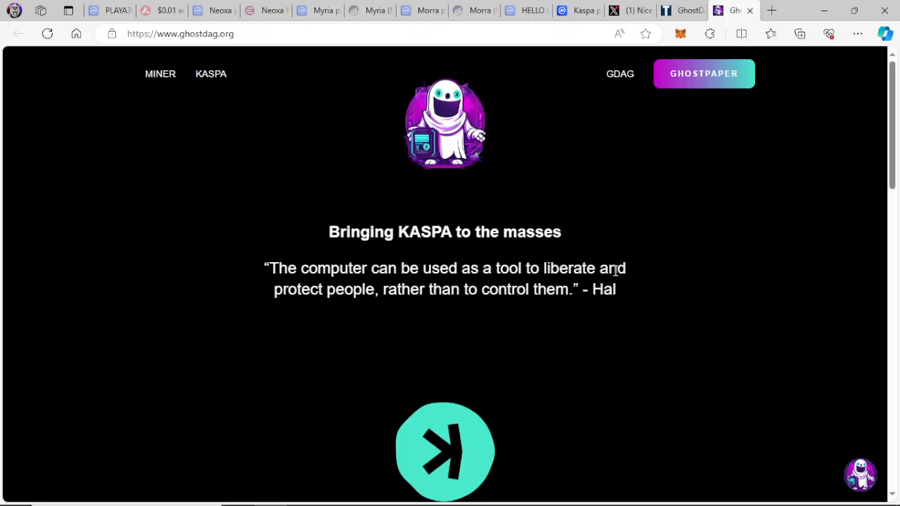
mouse_move(619, 259)
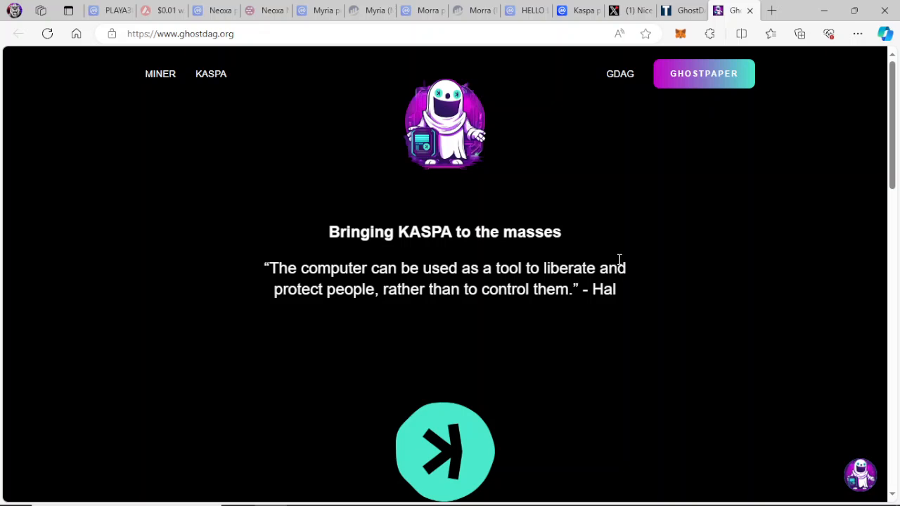
mouse_move(598, 224)
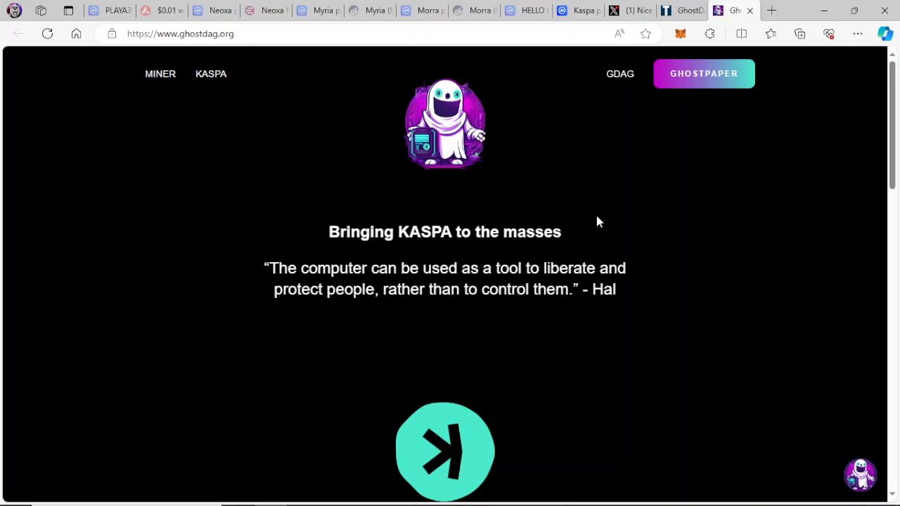
scroll("down", 3)
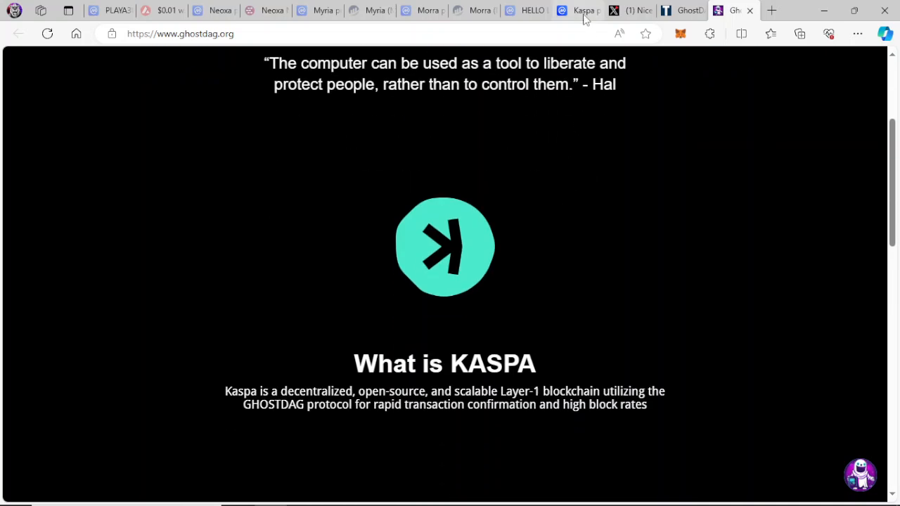
- Show Kaspa's 1Y chart ($0.1276, 1,579% gain) and zoom into late November–early December
left_click(578, 10)
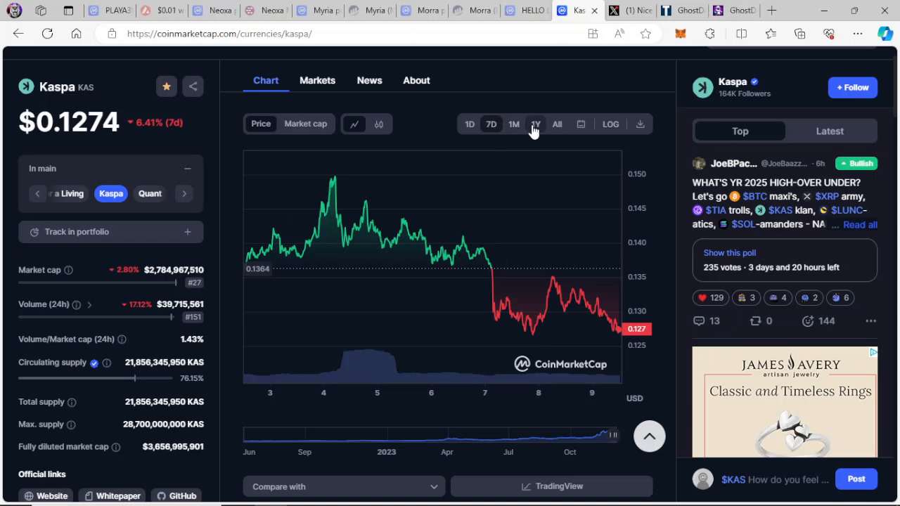
left_click(535, 123)
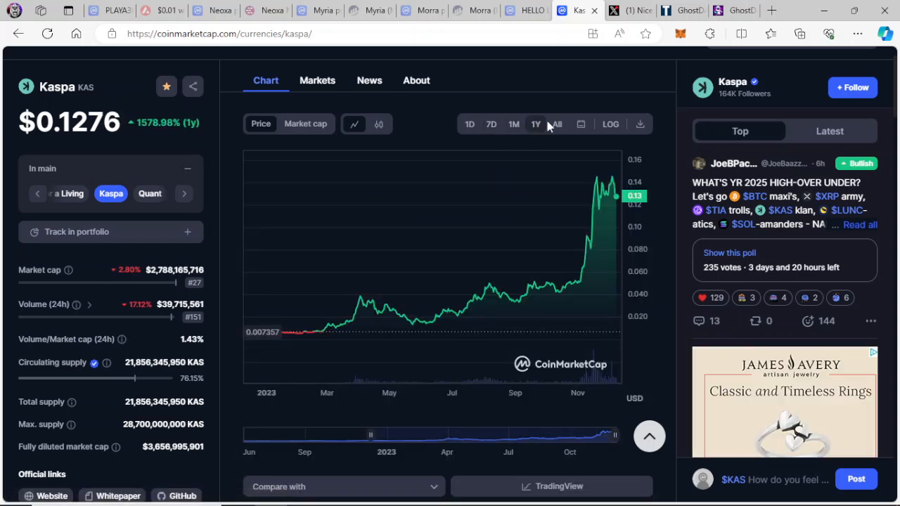
mouse_move(587, 158)
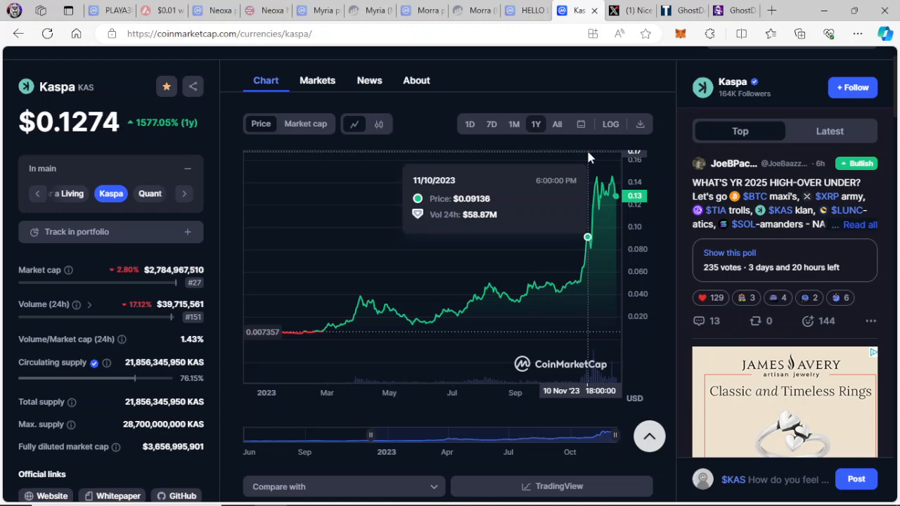
mouse_move(594, 155)
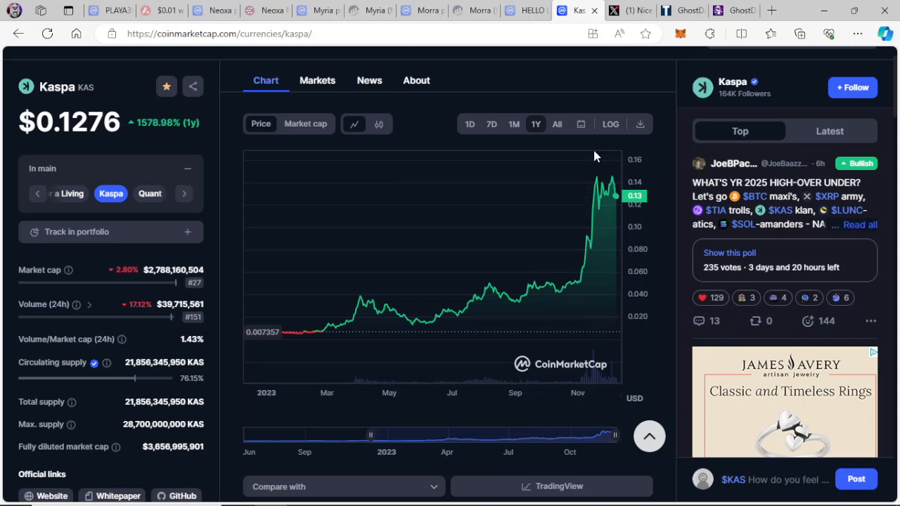
mouse_move(595, 158)
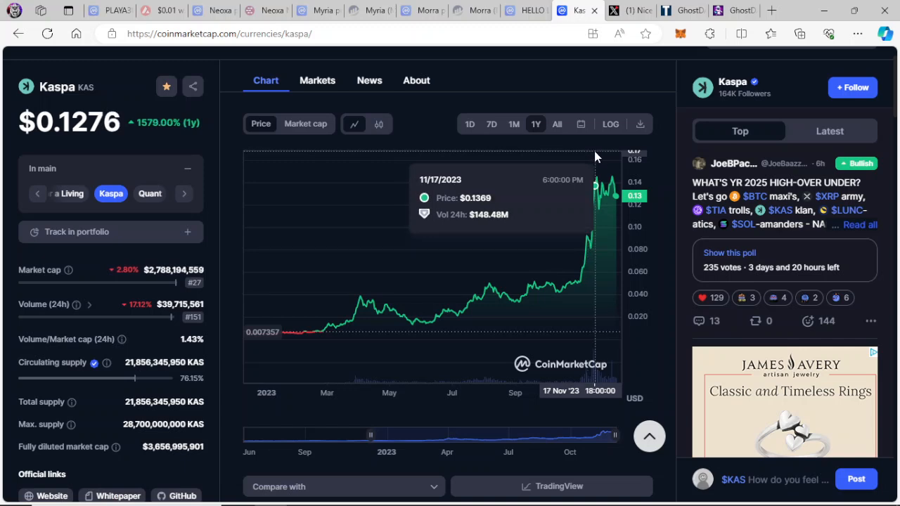
left_click(640, 124)
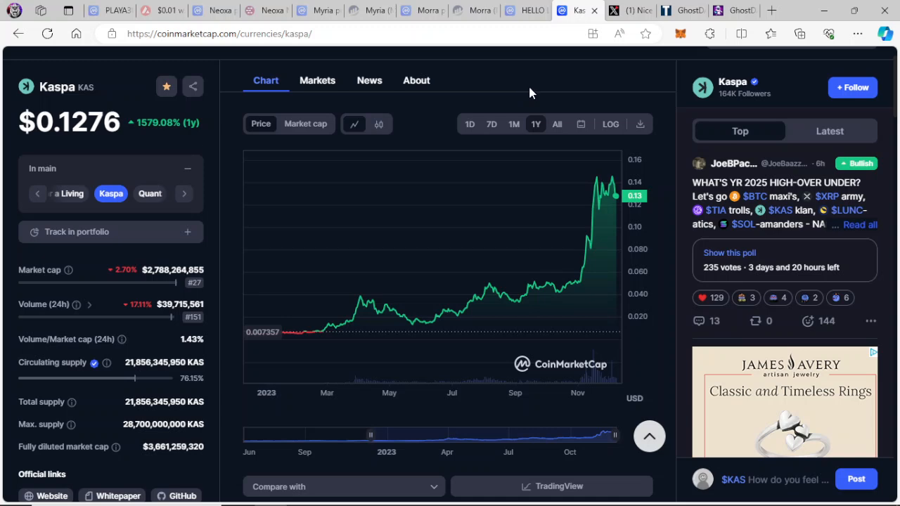
mouse_move(531, 90)
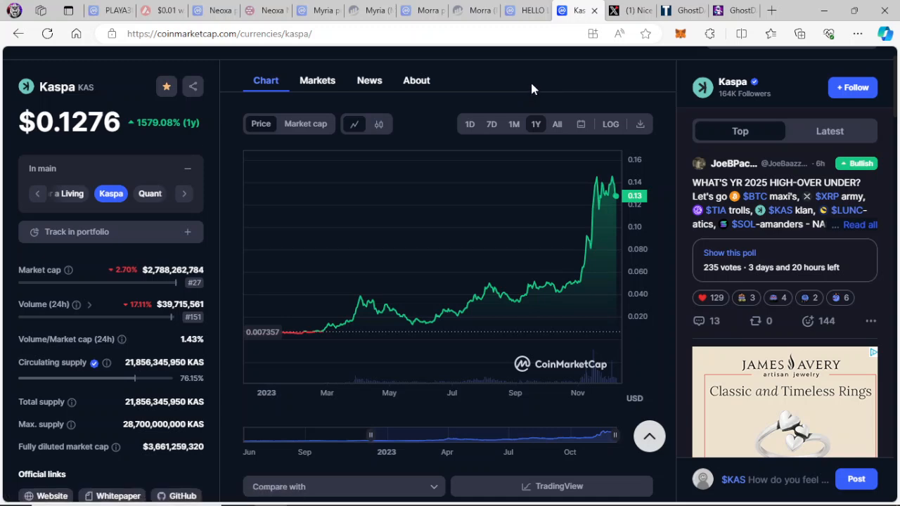
mouse_move(251, 181)
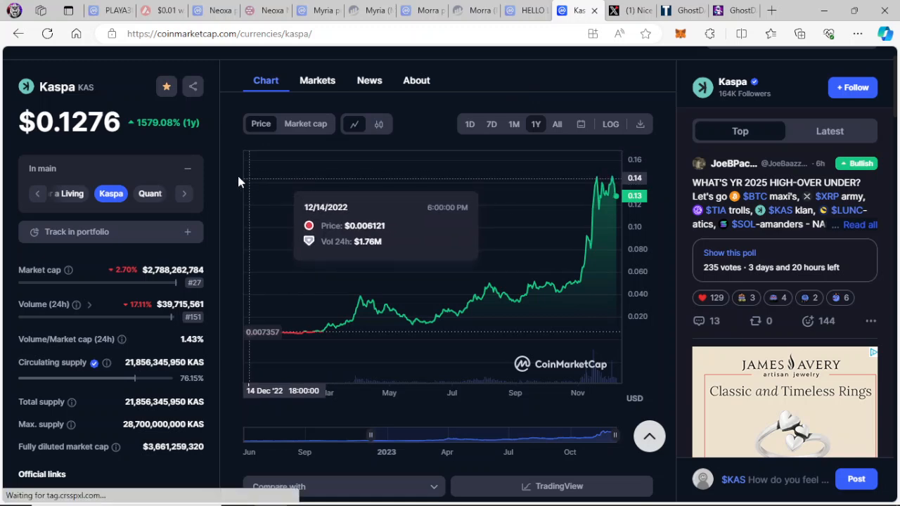
mouse_move(181, 152)
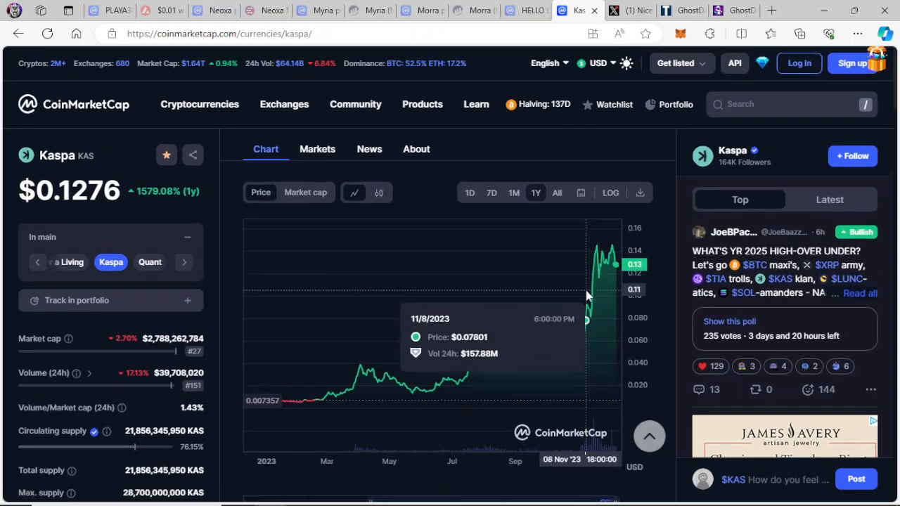
scroll("down", 3)
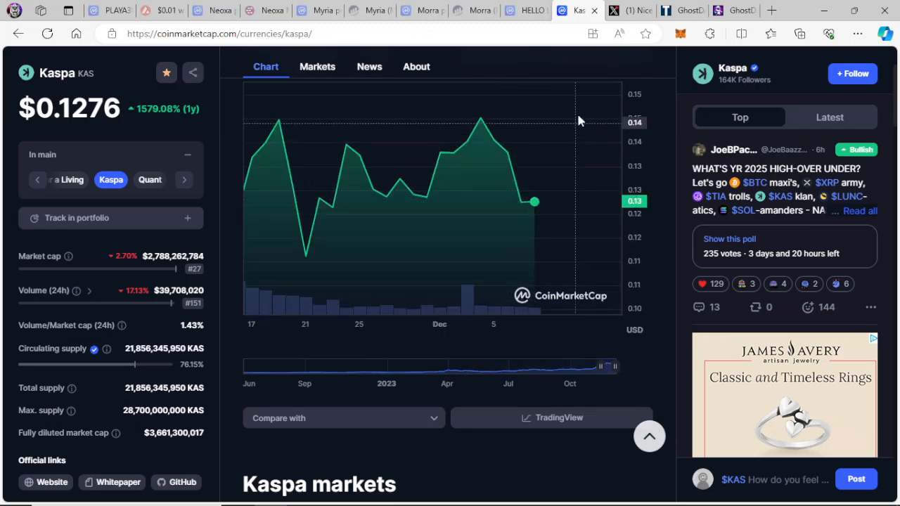
mouse_move(563, 63)
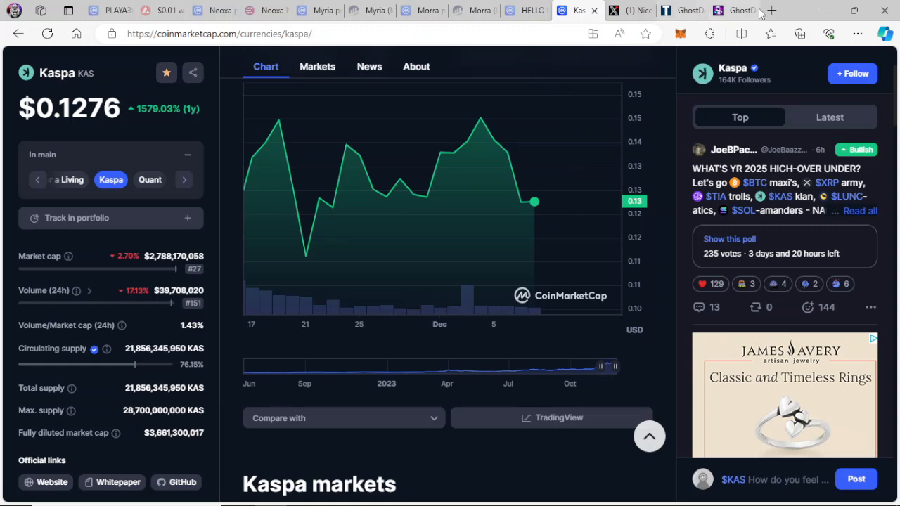
left_click(733, 10)
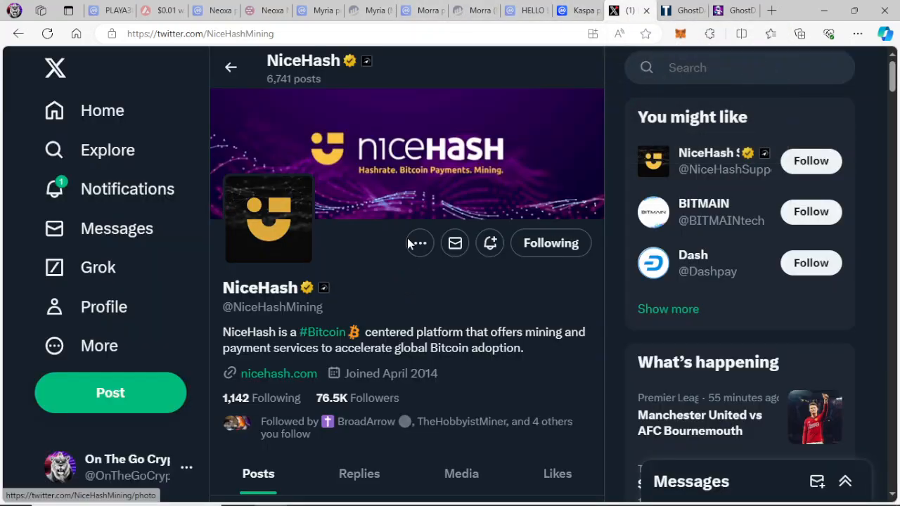
left_click(738, 67)
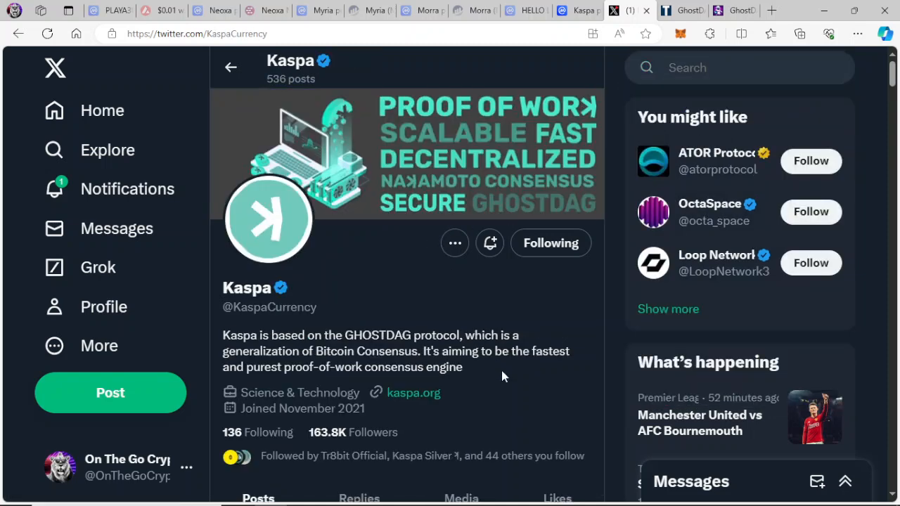
scroll("down", 3)
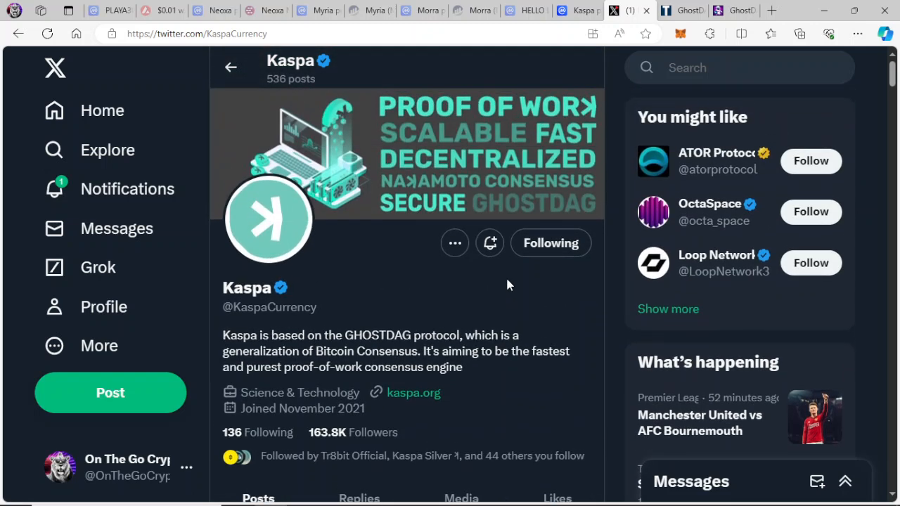
mouse_move(498, 295)
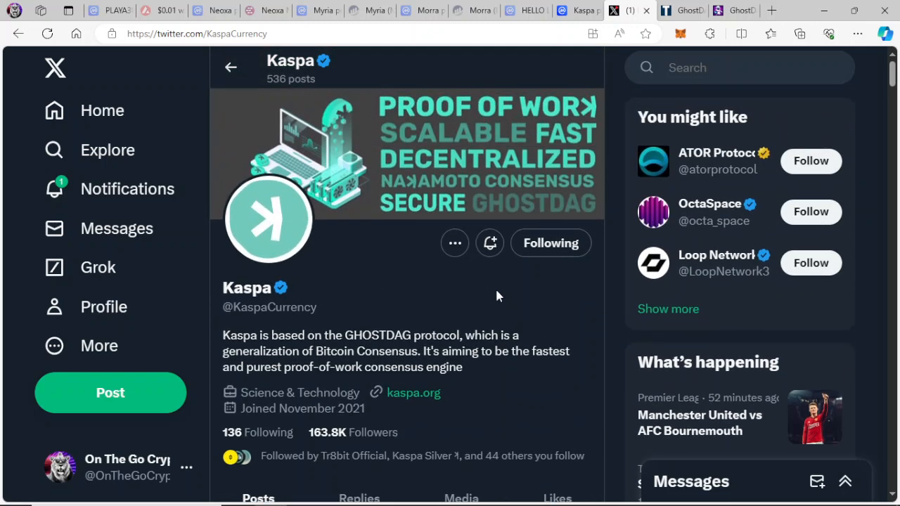
mouse_move(503, 298)
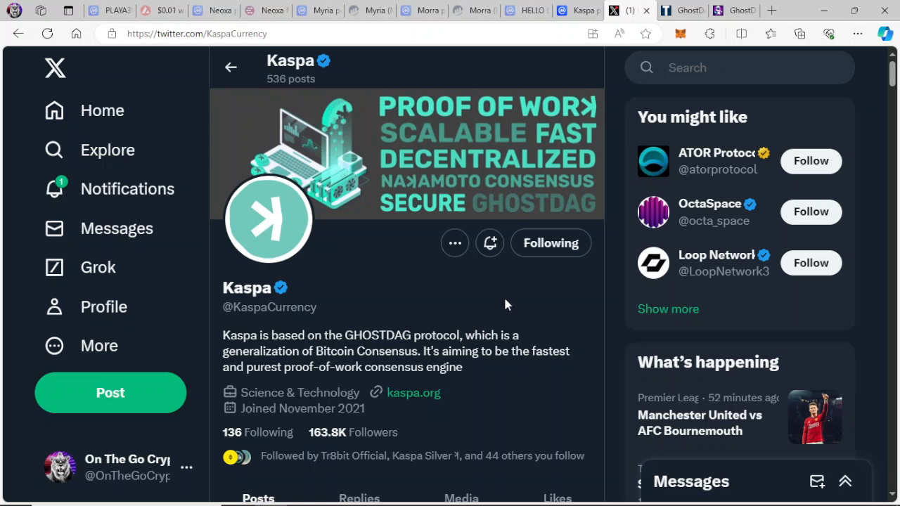
scroll("down", 3)
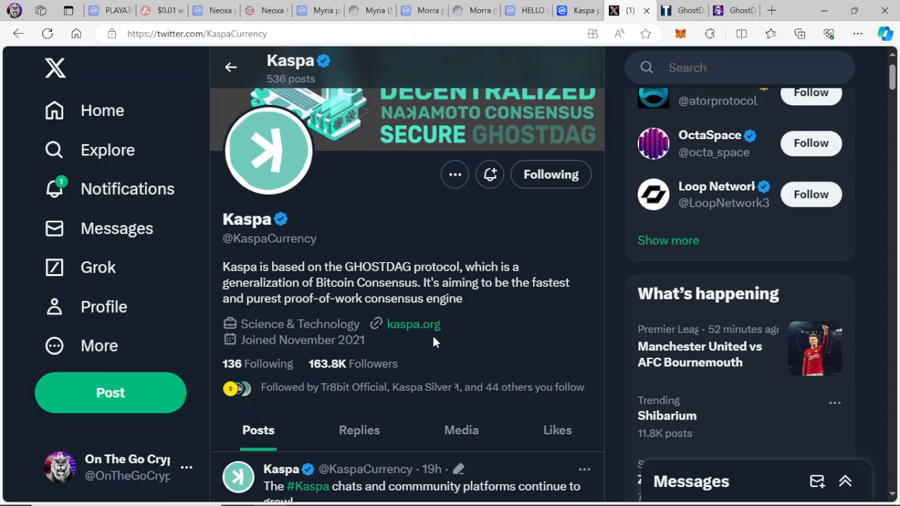
mouse_move(436, 340)
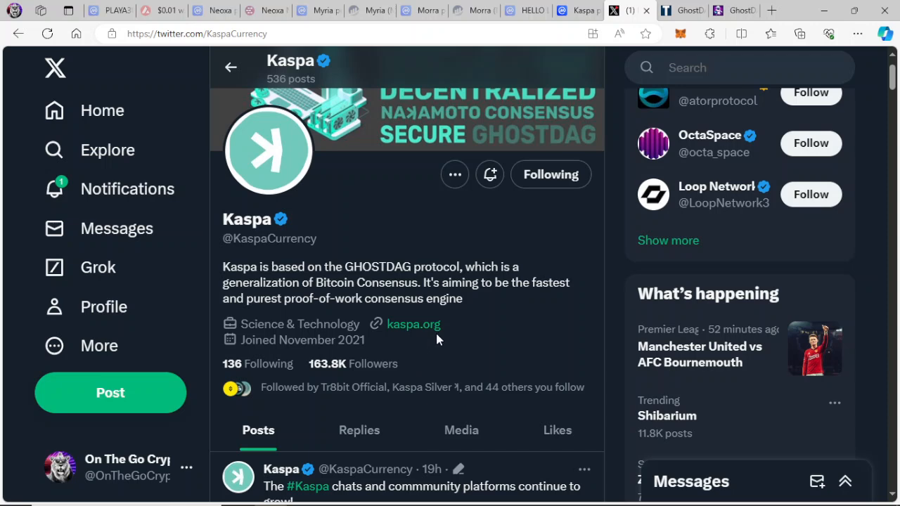
- Go to kaspa.org from the bio and look over its 'Beyond the Block' hero and community links
left_click(414, 324)
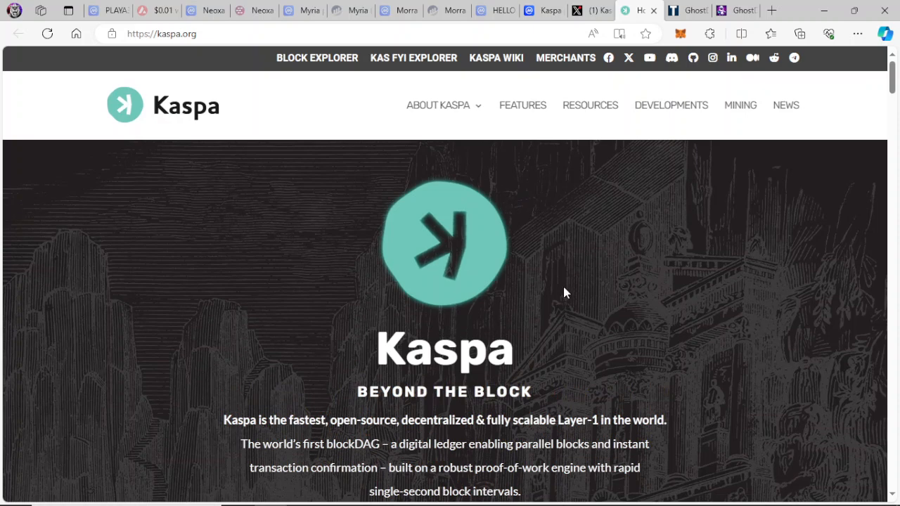
scroll("down", 3)
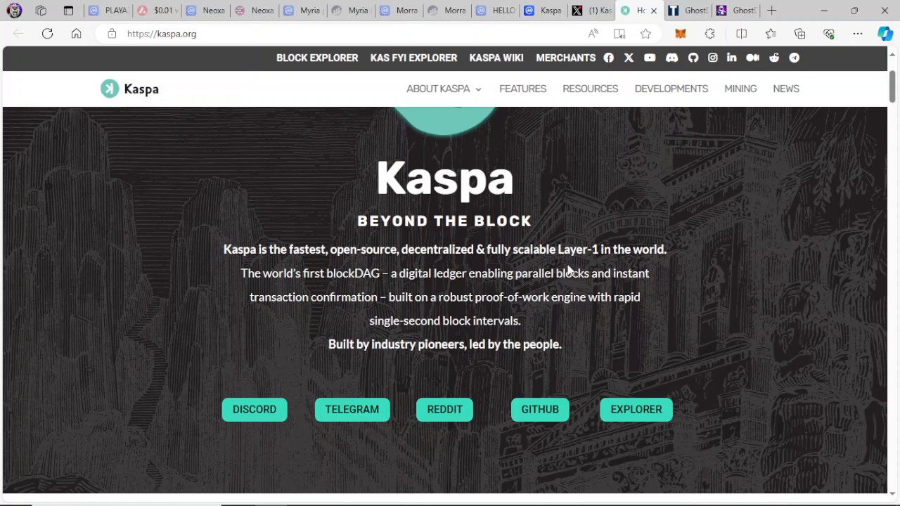
mouse_move(564, 265)
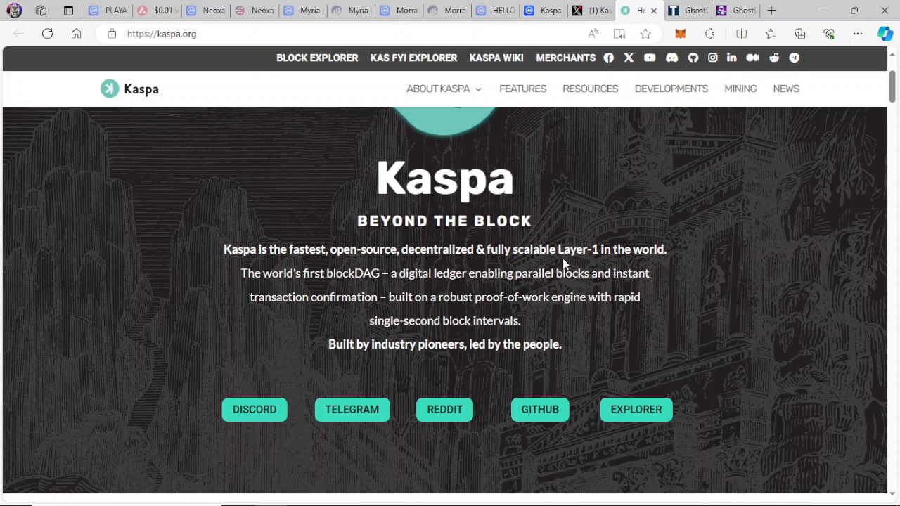
scroll("down", 3)
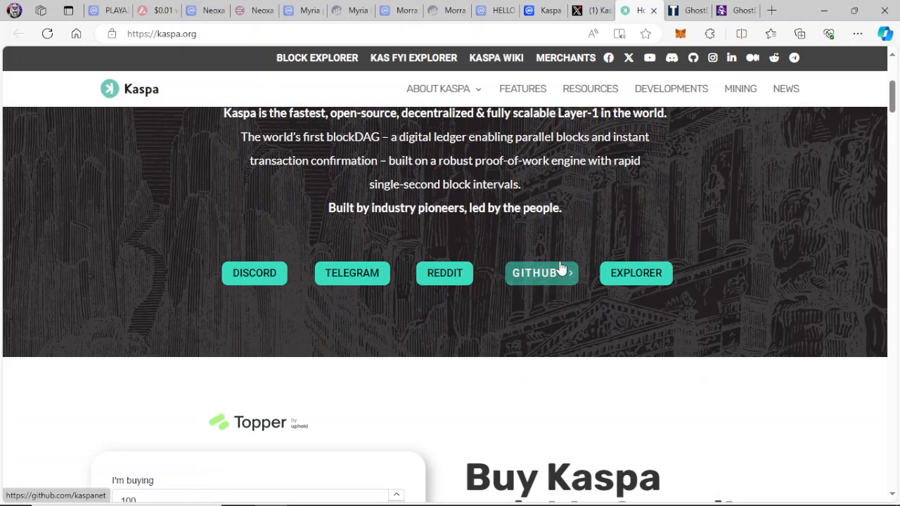
scroll("up", 3)
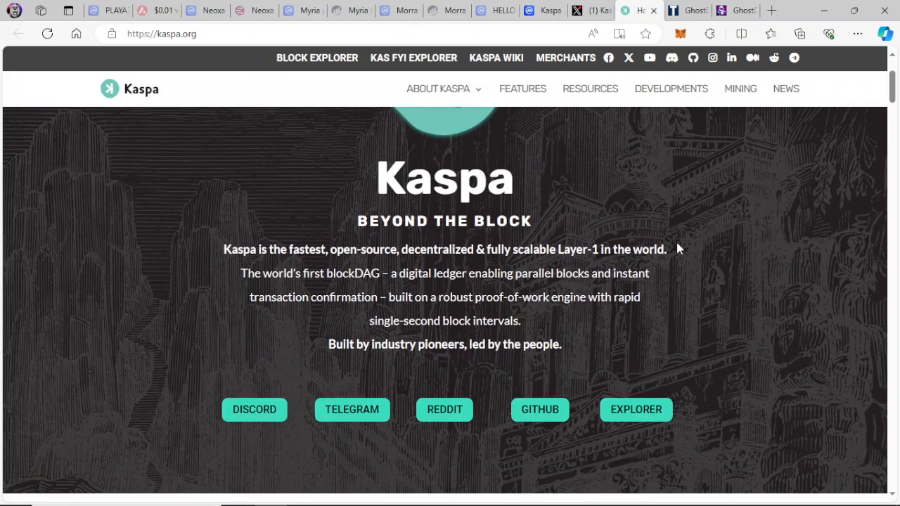
mouse_move(685, 256)
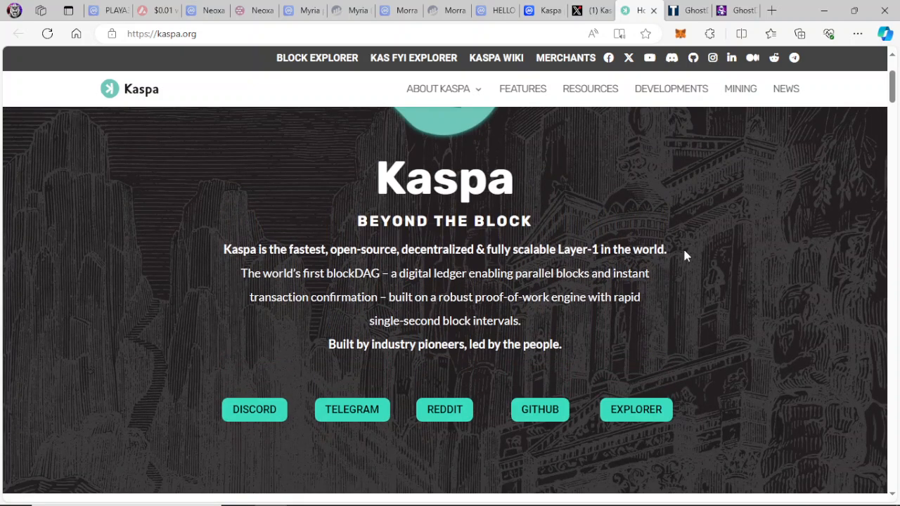
mouse_move(740, 233)
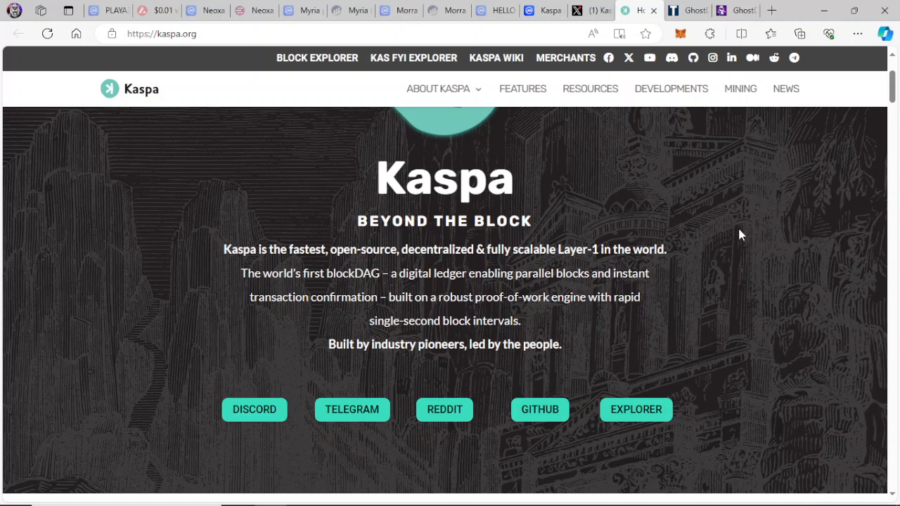
mouse_move(753, 229)
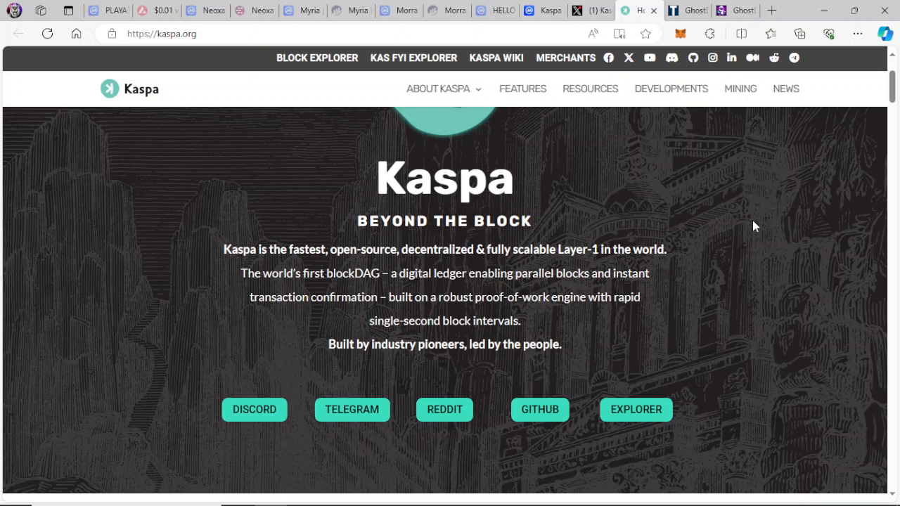
mouse_move(692, 190)
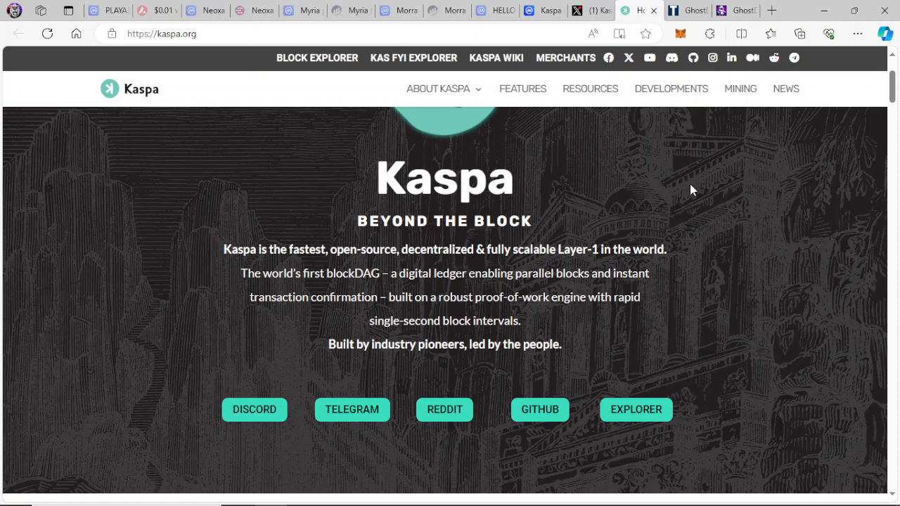
mouse_move(716, 202)
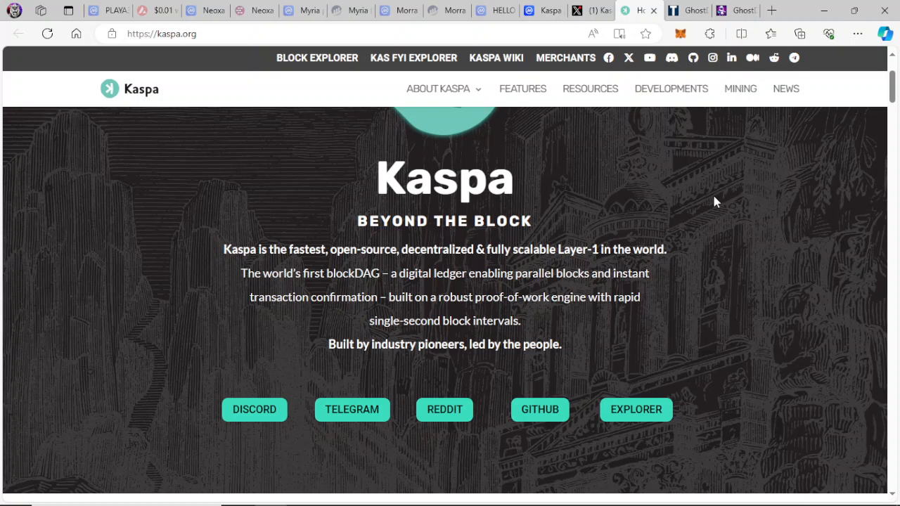
mouse_move(700, 198)
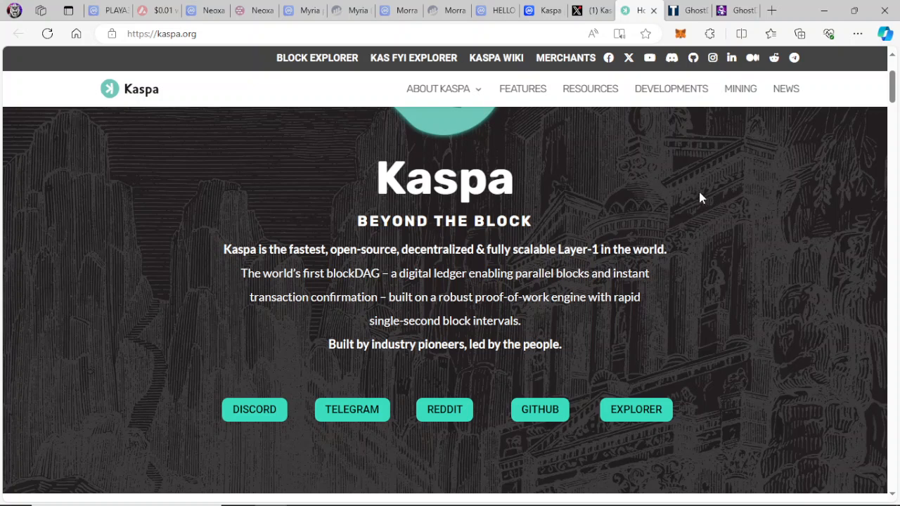